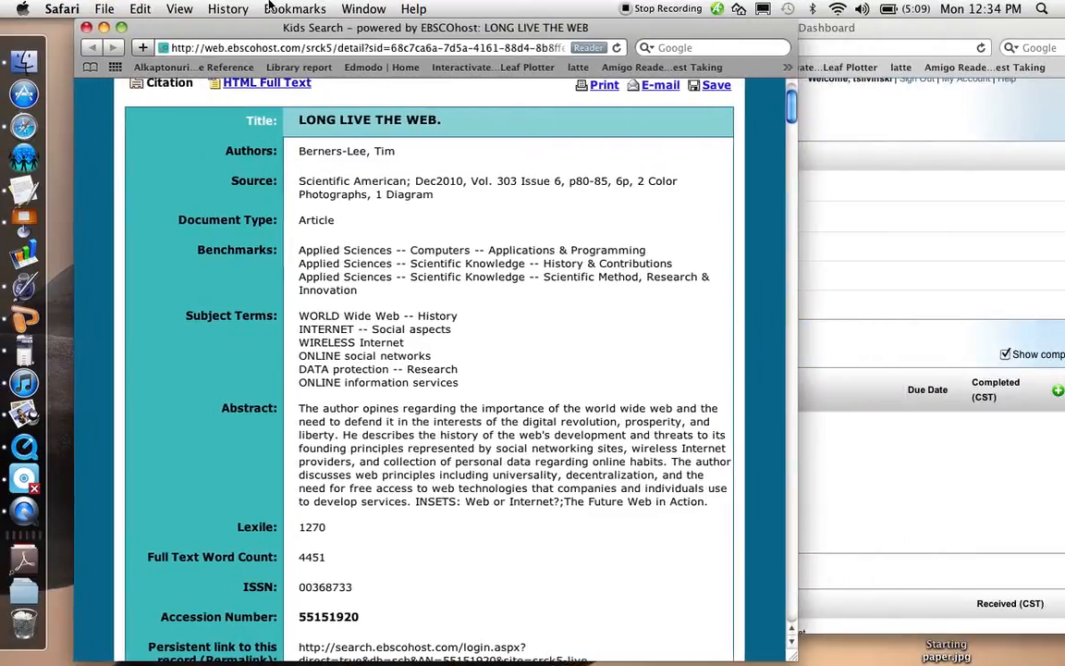
# - Open the Internet project's Works Cited bibliography and choose Magazine as the citation type
pyautogui.scroll(-3)
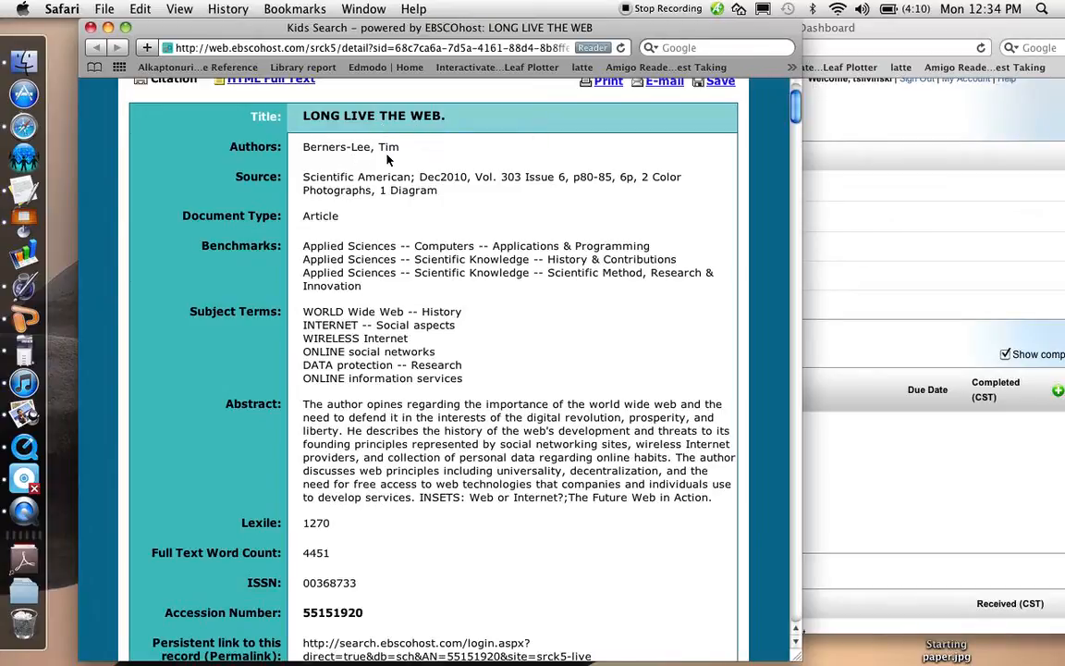
pyautogui.moveTo(305, 185)
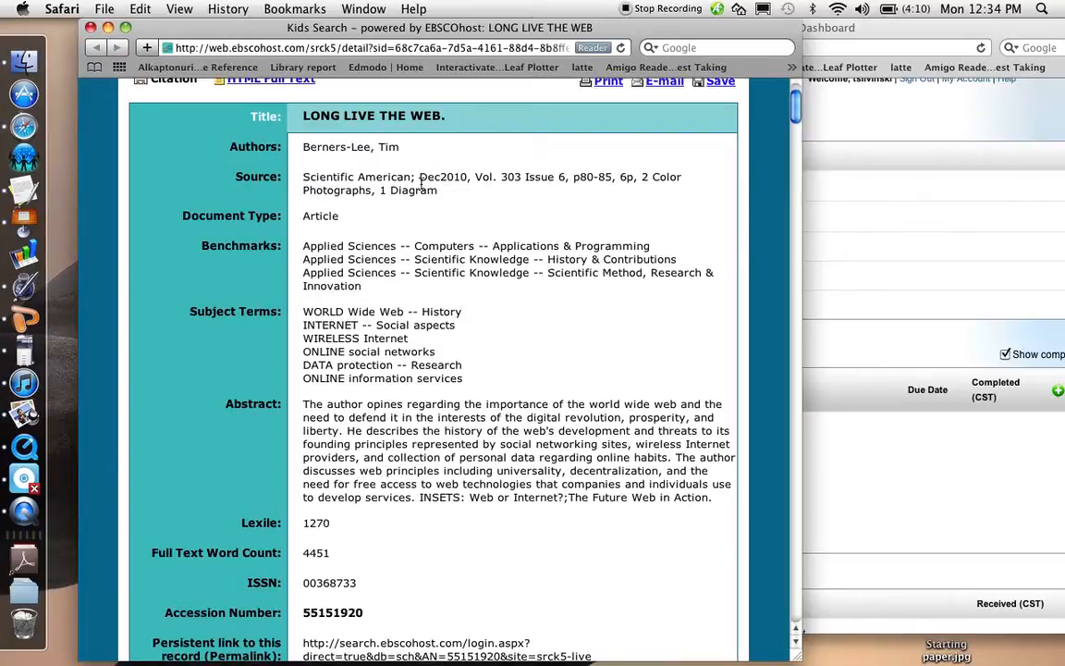
pyautogui.moveTo(446, 190)
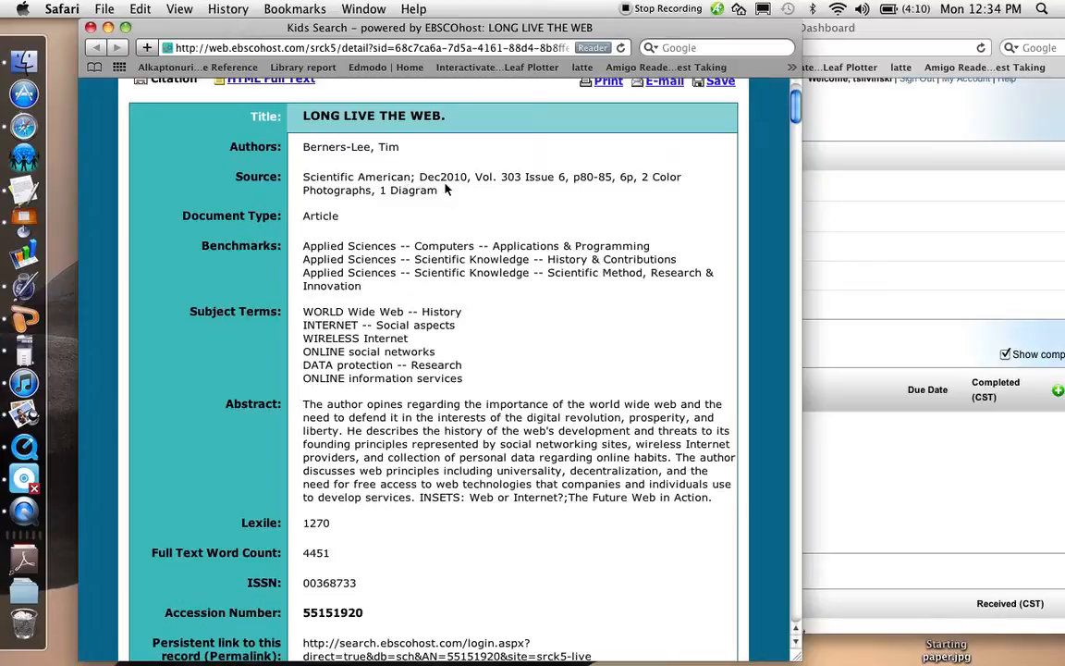
pyautogui.moveTo(486, 191)
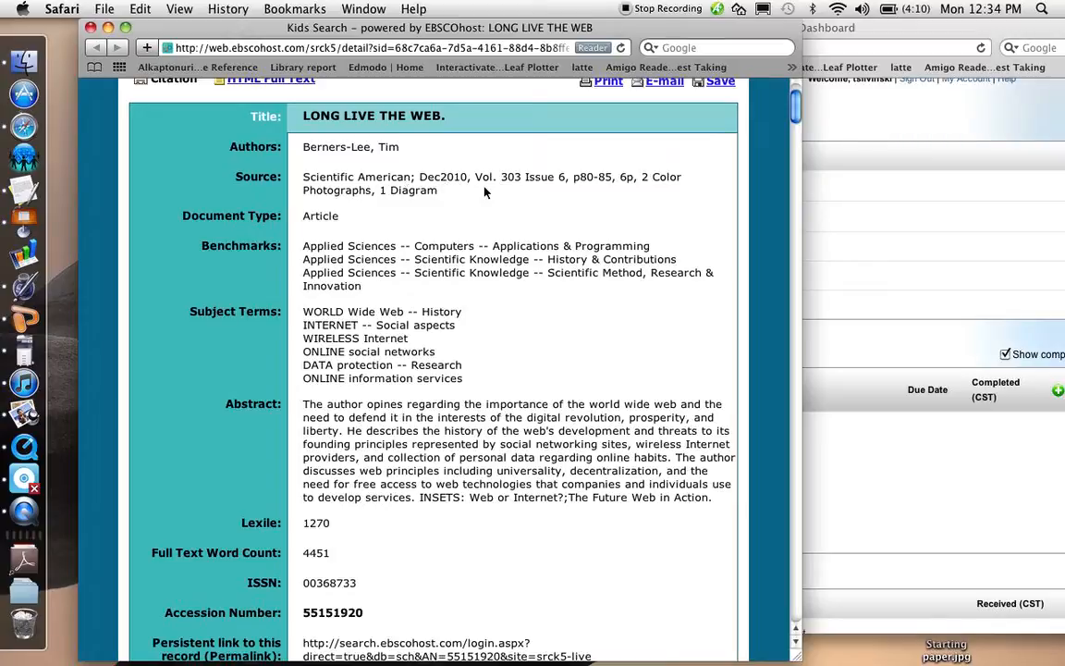
pyautogui.moveTo(535, 191)
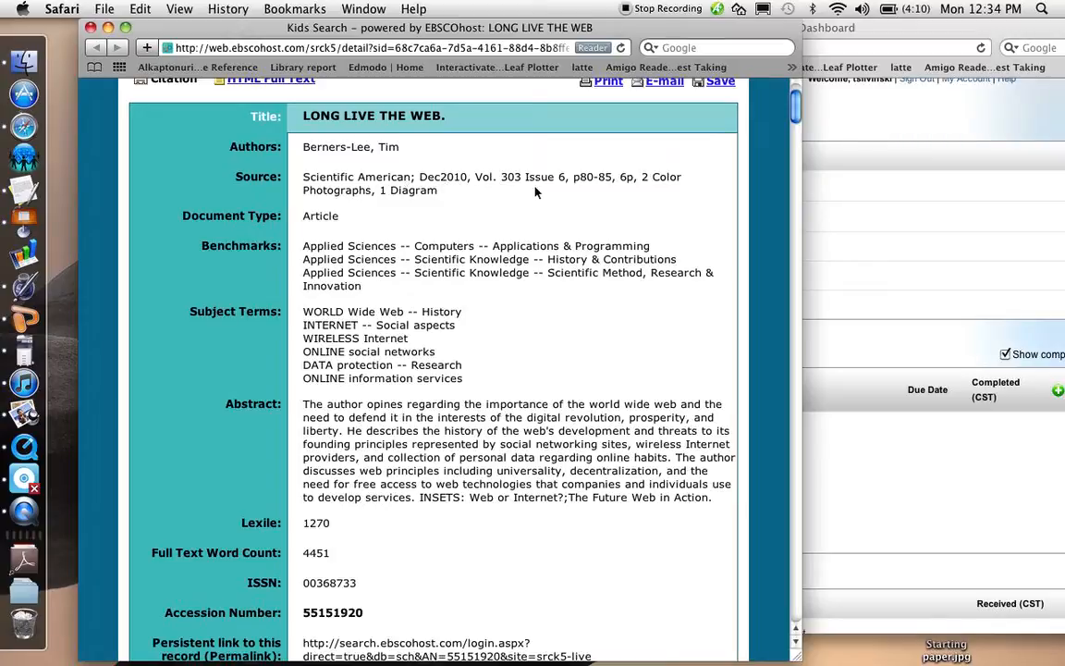
pyautogui.moveTo(584, 190)
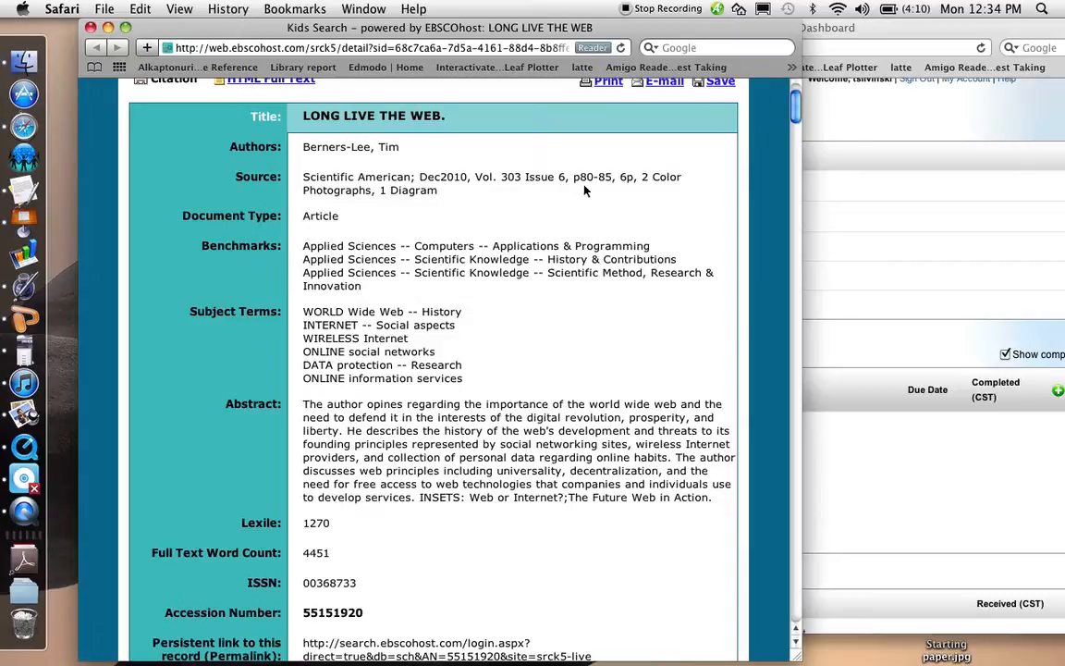
pyautogui.moveTo(463, 231)
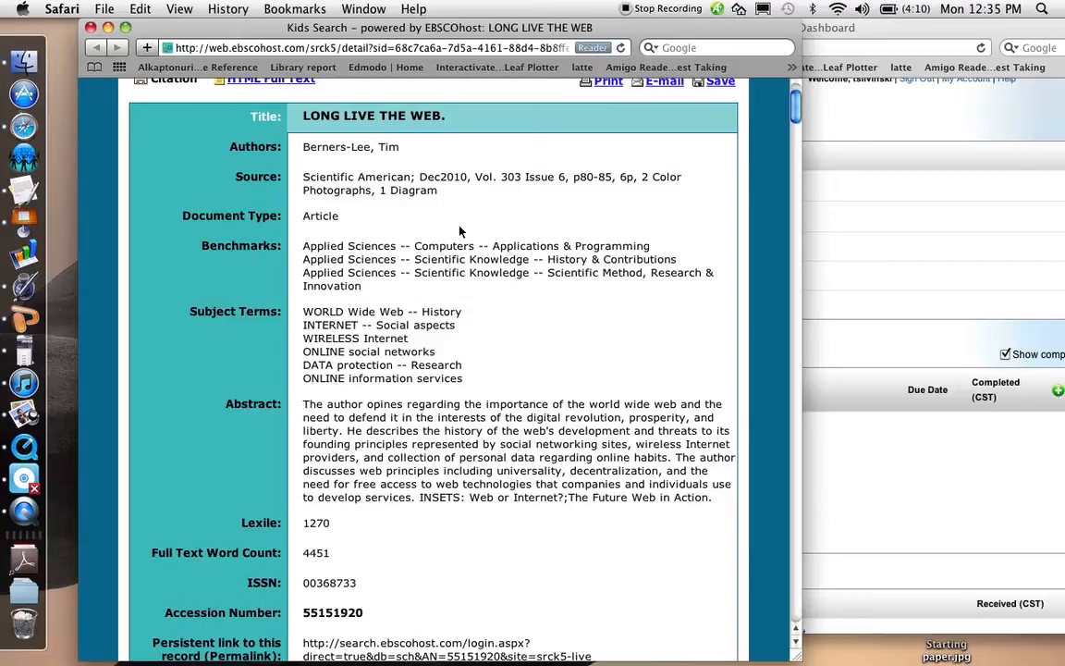
pyautogui.scroll(-3)
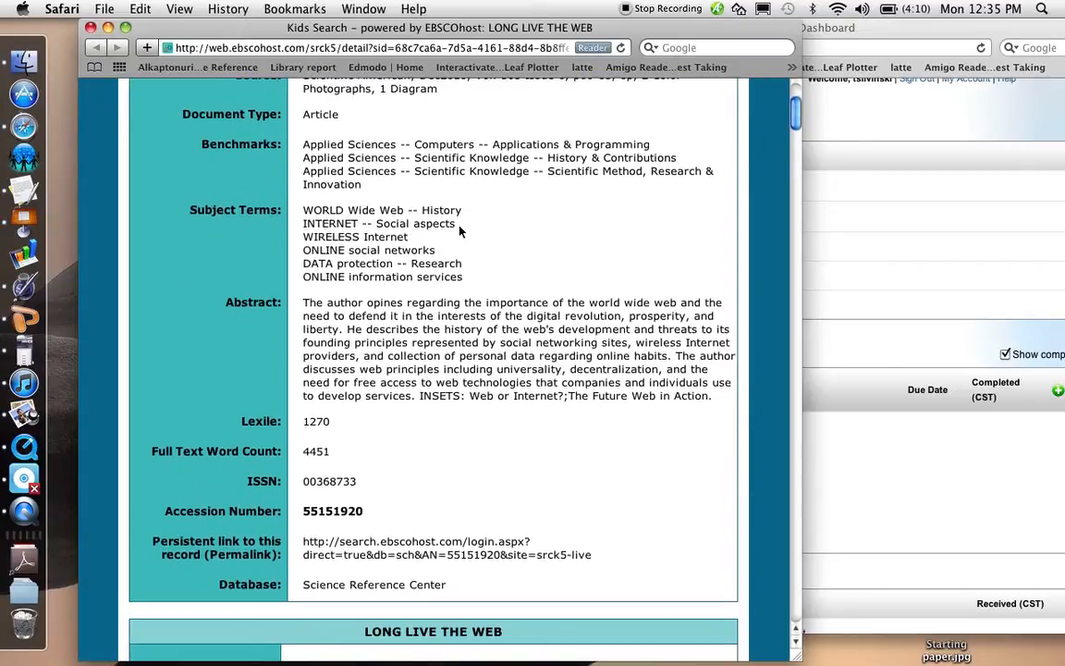
pyautogui.scroll(-3)
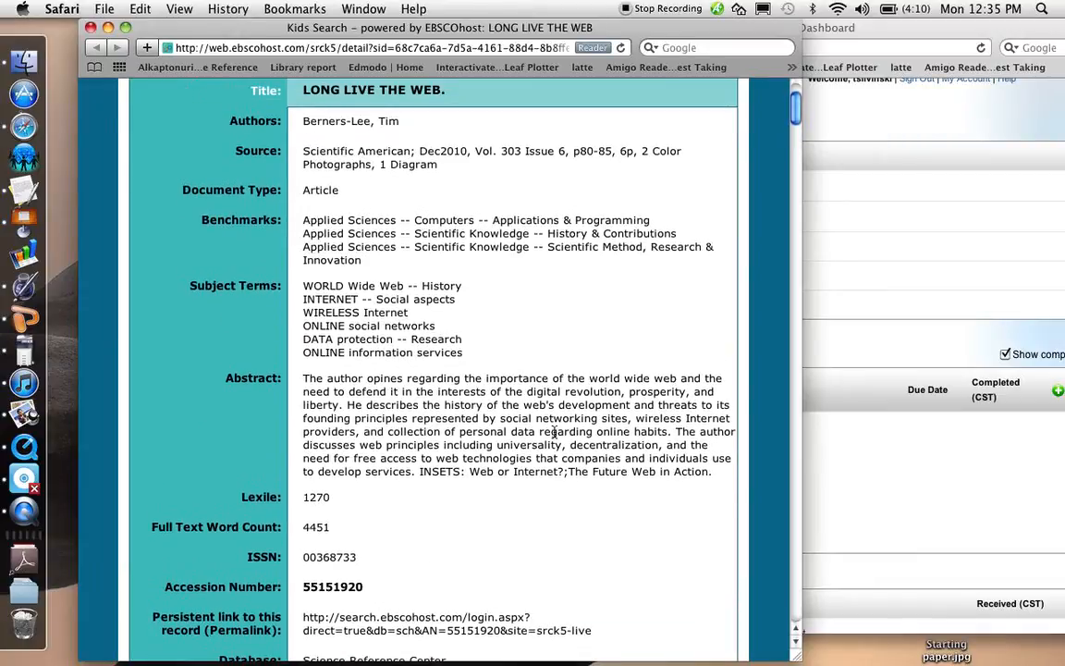
pyautogui.moveTo(835, 488)
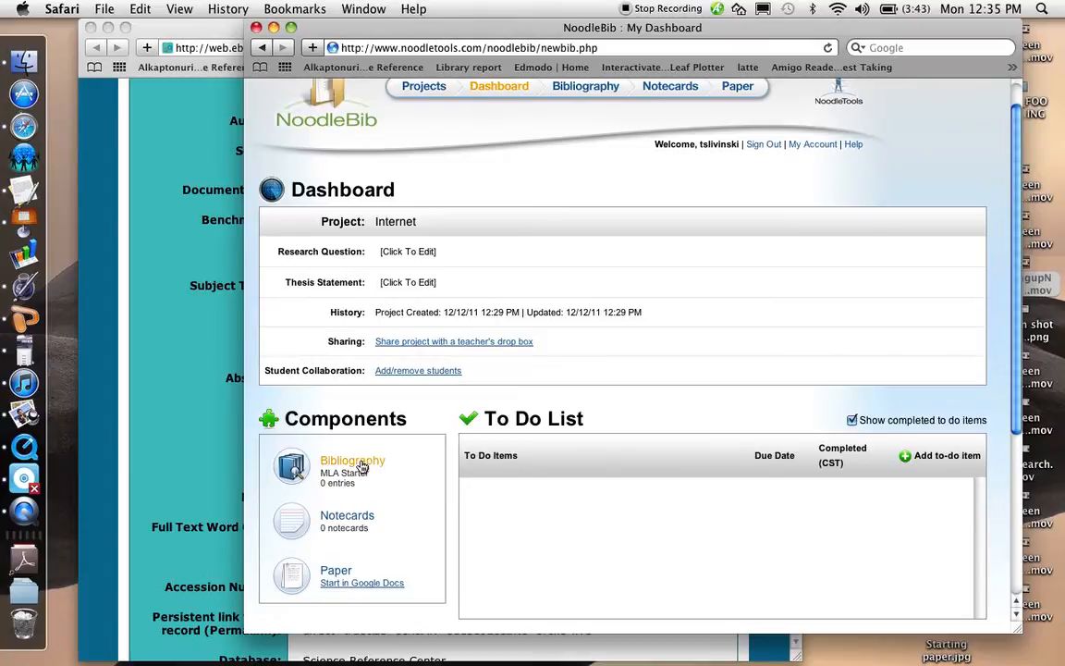
pyautogui.click(352, 461)
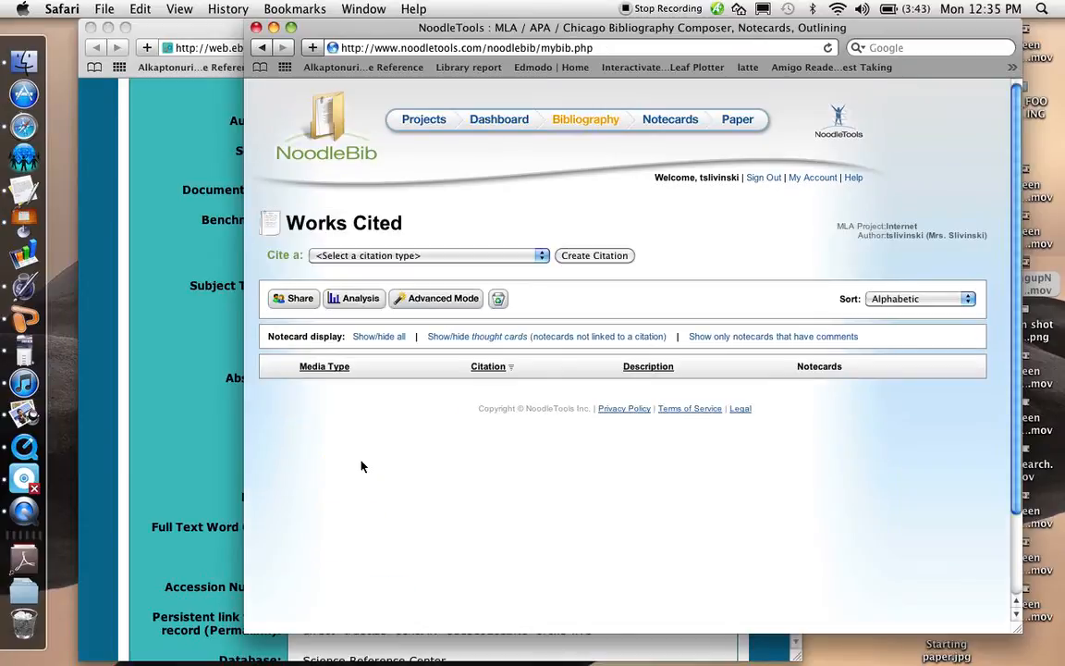
pyautogui.moveTo(434, 261)
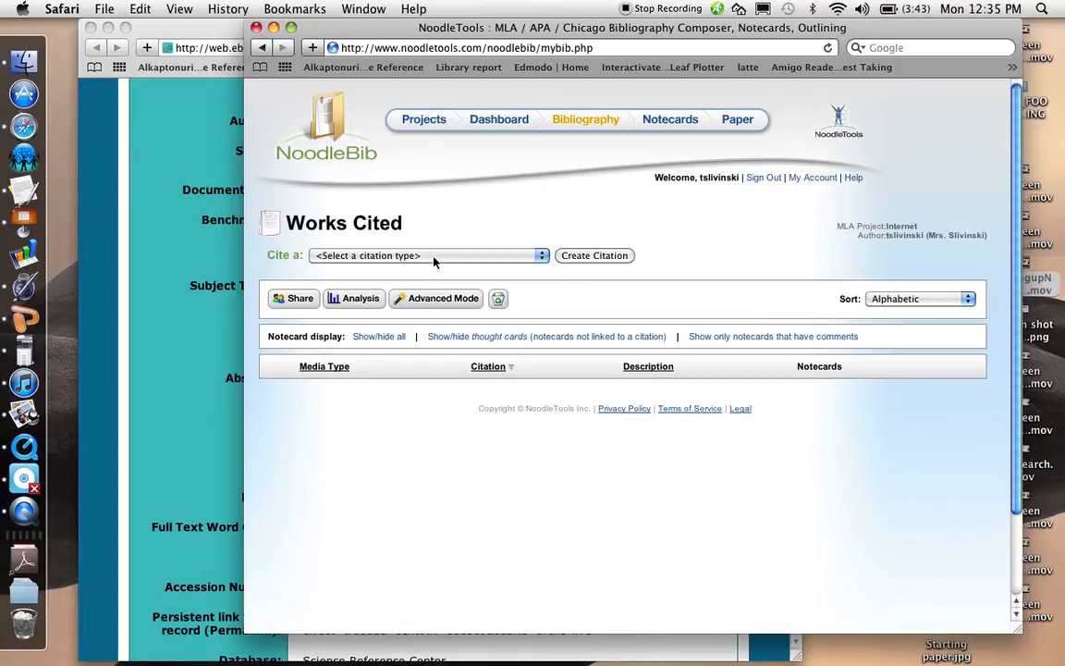
pyautogui.click(429, 255)
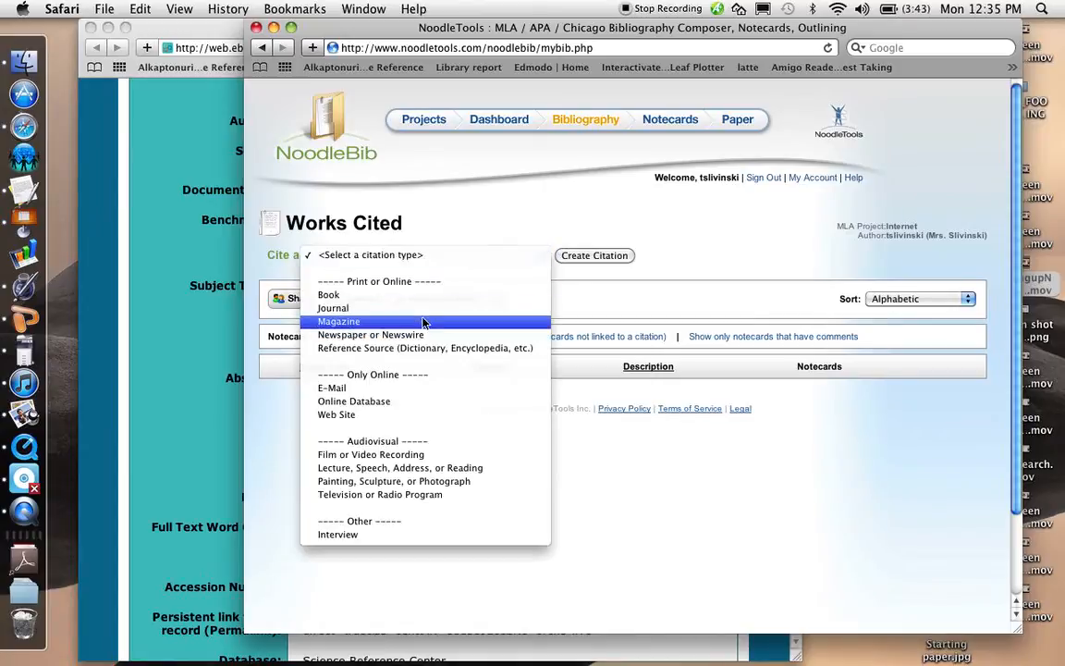
pyautogui.click(339, 321)
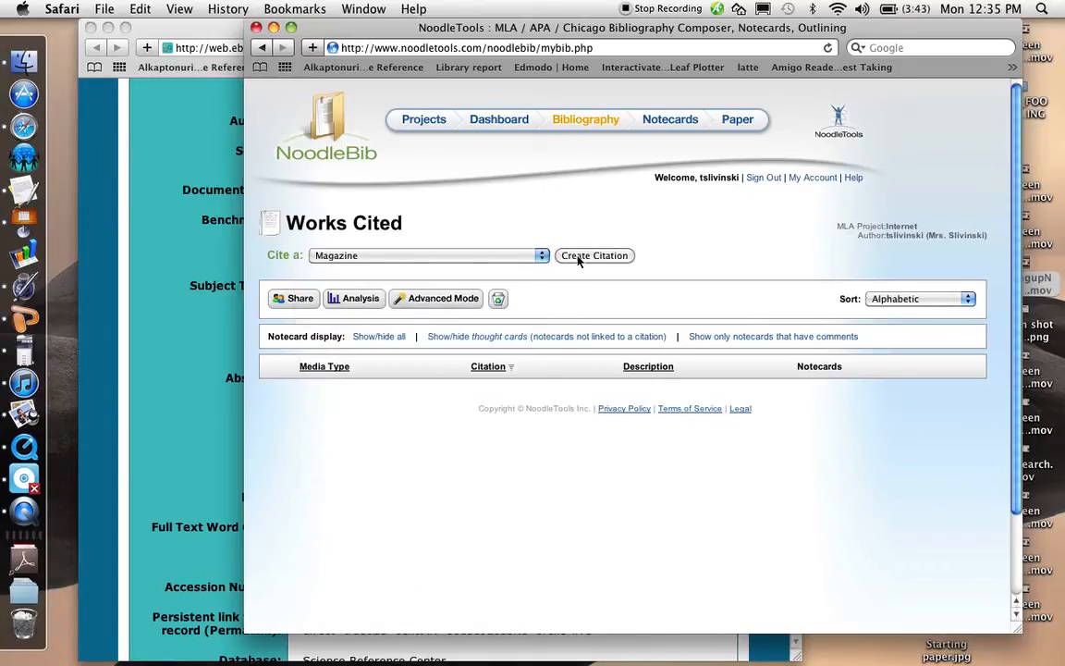
# - Start a new magazine citation marked as viewed online and continue
pyautogui.click(593, 256)
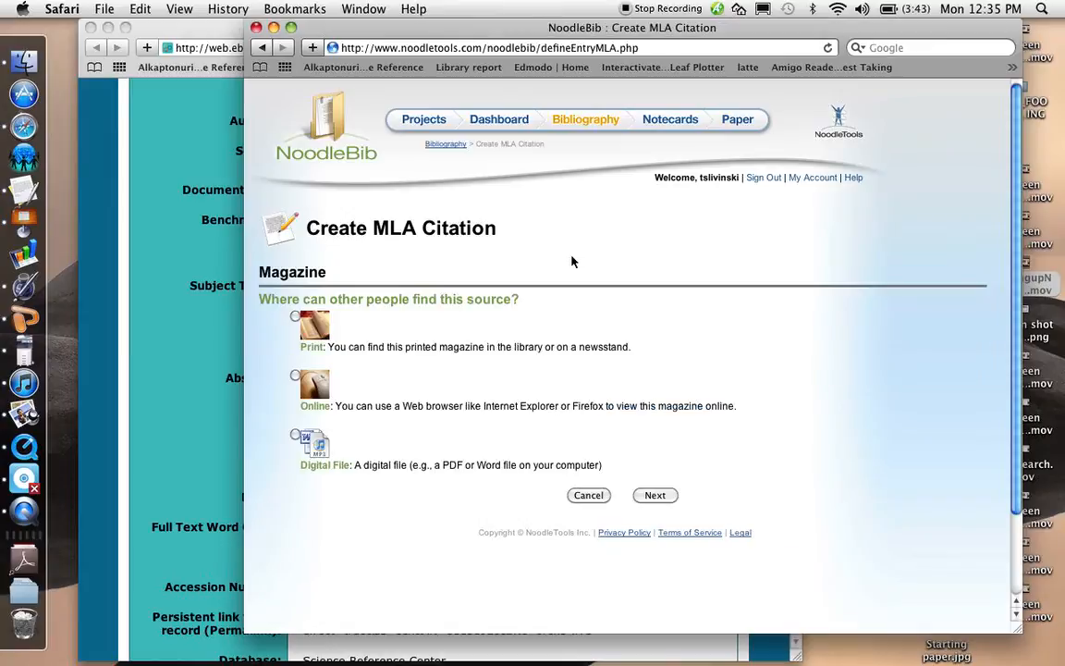
pyautogui.moveTo(335, 322)
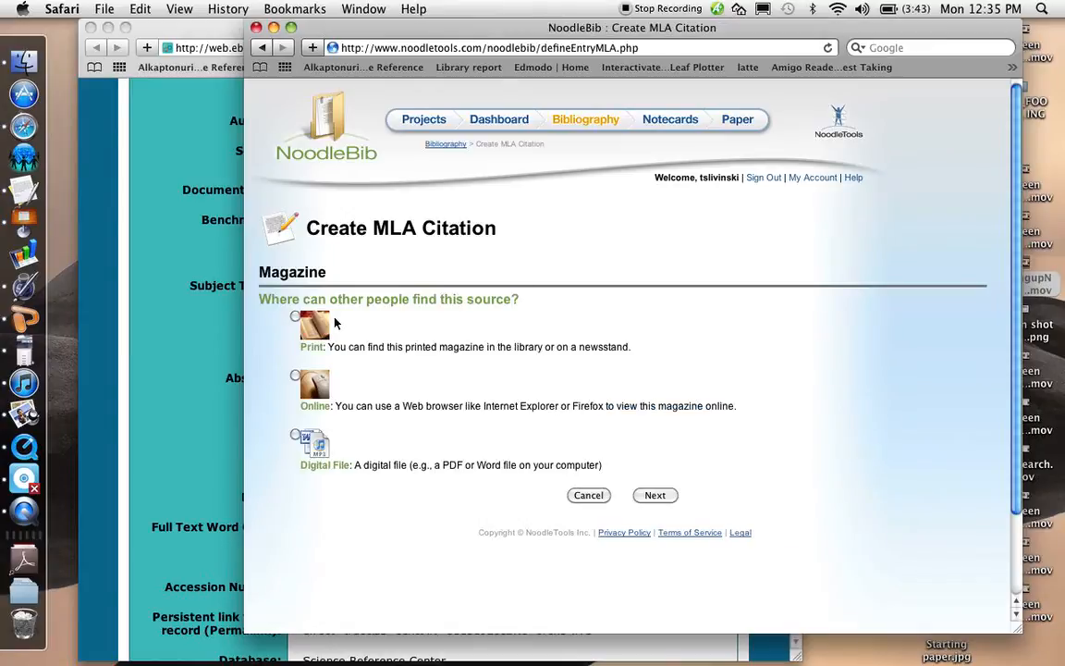
pyautogui.moveTo(403, 317)
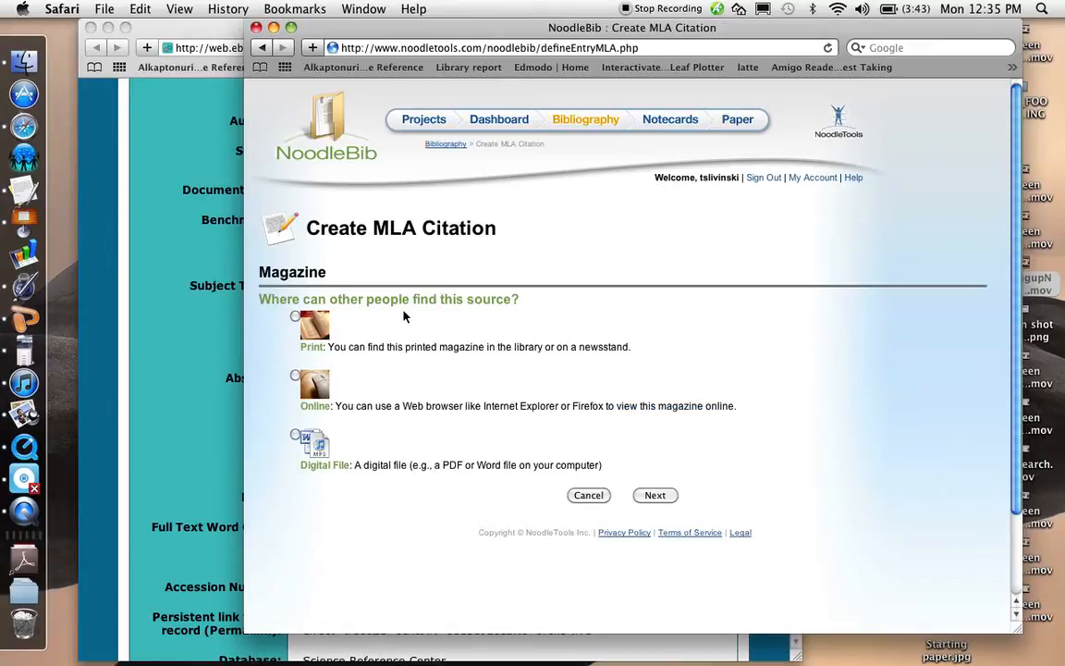
pyautogui.moveTo(347, 358)
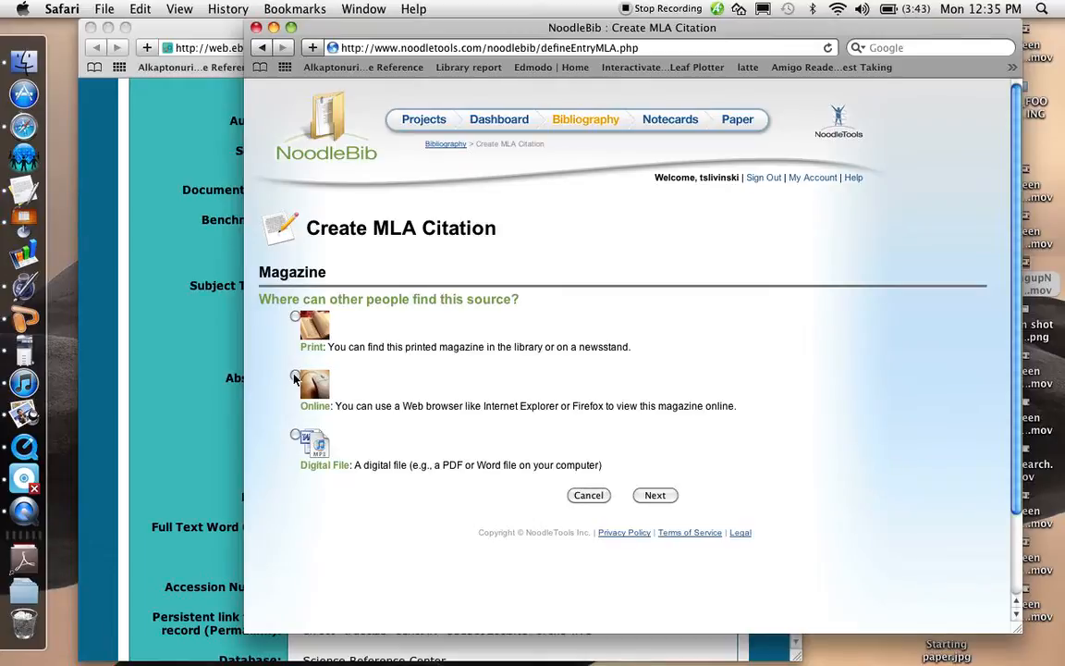
pyautogui.click(295, 374)
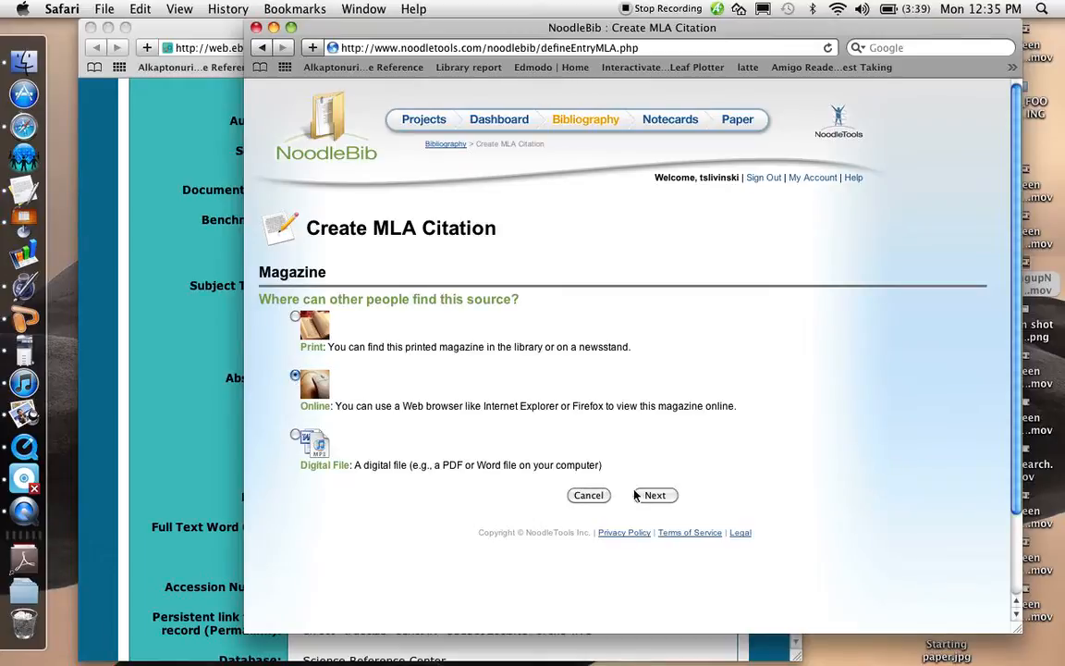
pyautogui.moveTo(452, 423)
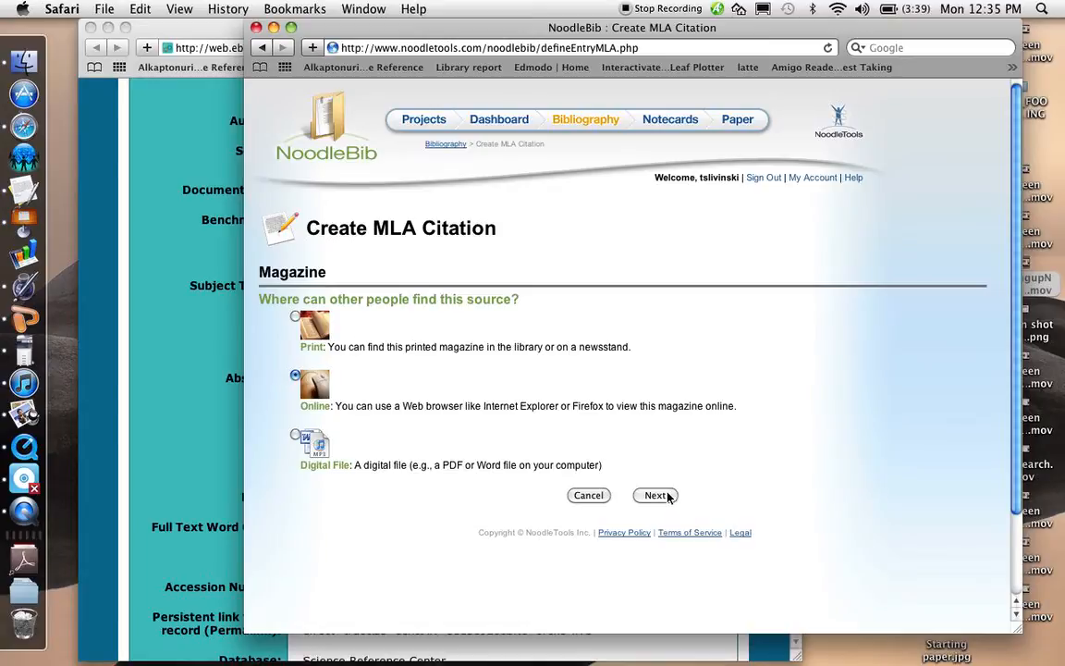
pyautogui.click(656, 495)
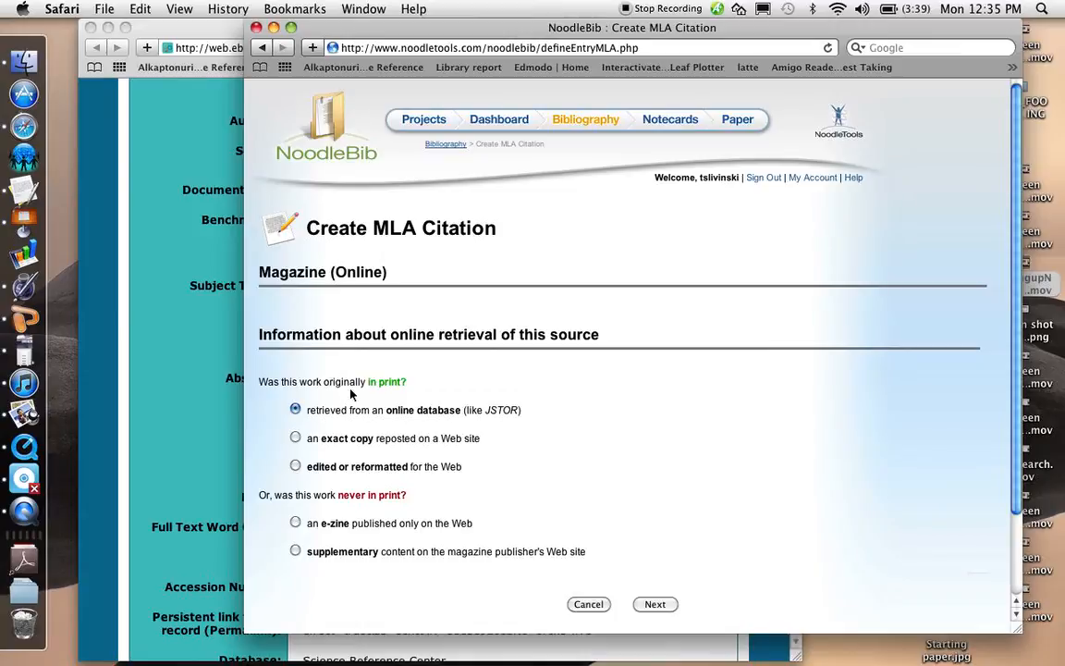
pyautogui.moveTo(358, 423)
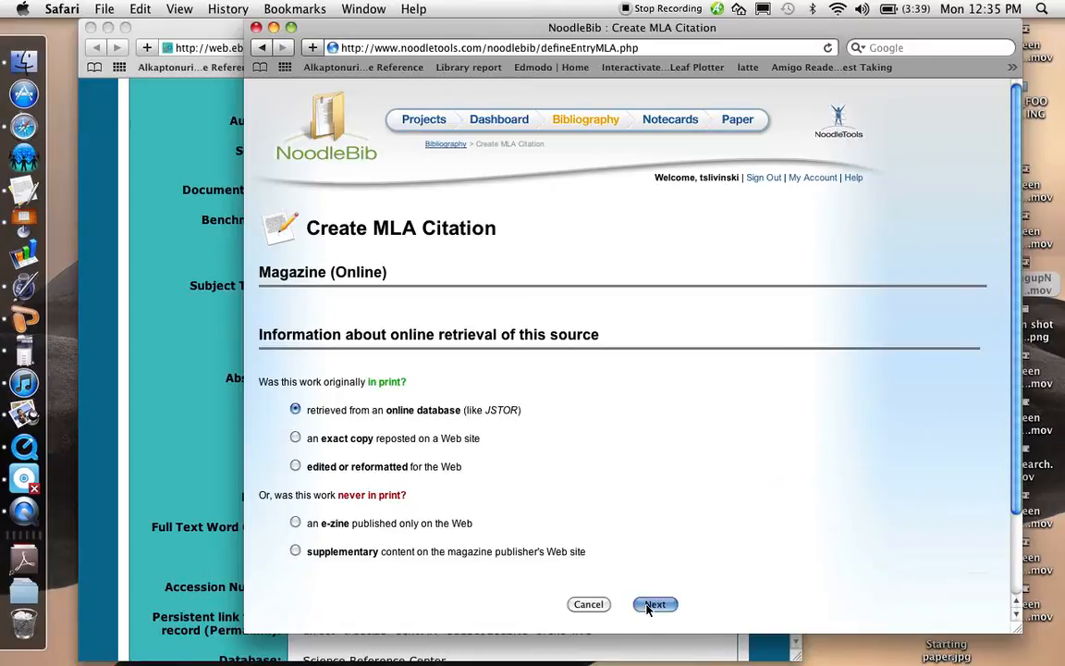
# - Confirm online database retrieval and add Tim Lee-Berners as the author
pyautogui.click(655, 604)
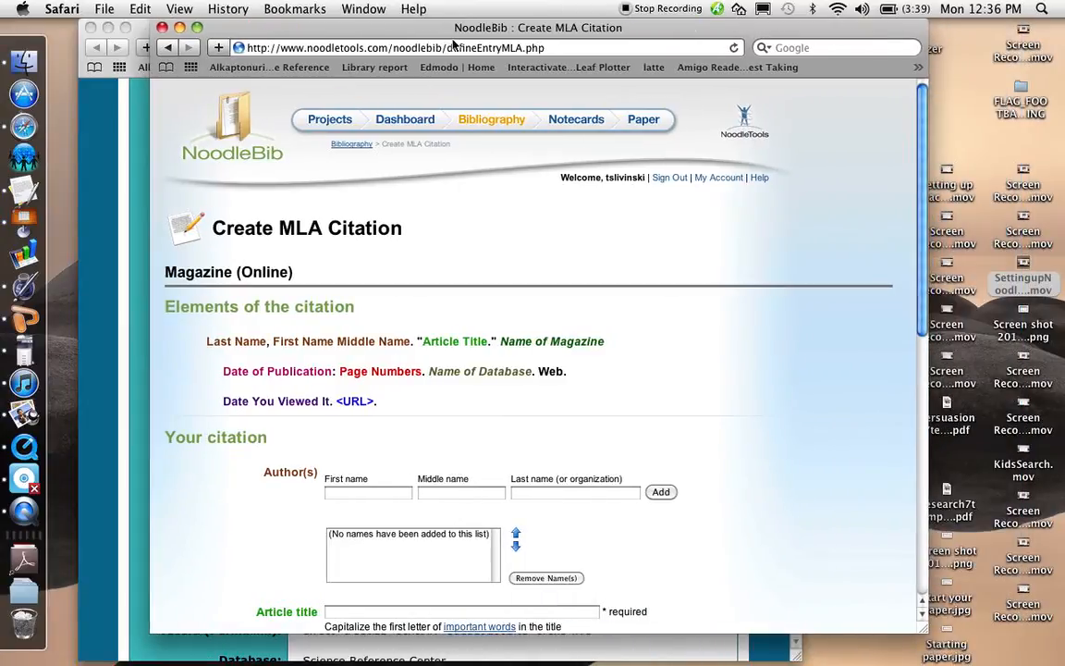
pyautogui.scroll(-3)
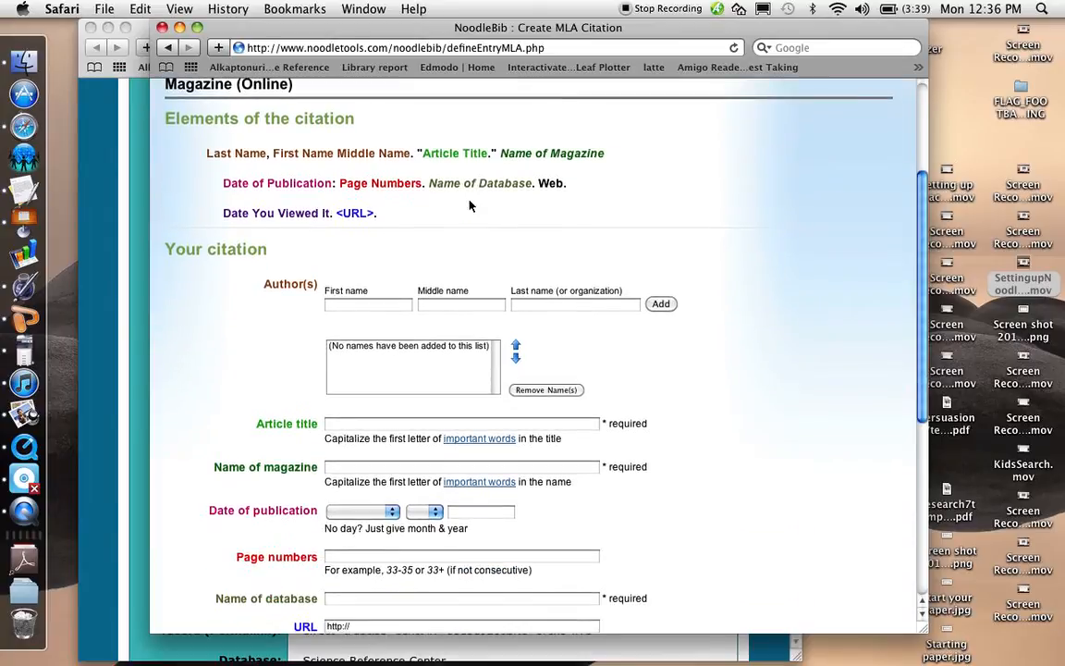
pyautogui.click(369, 303)
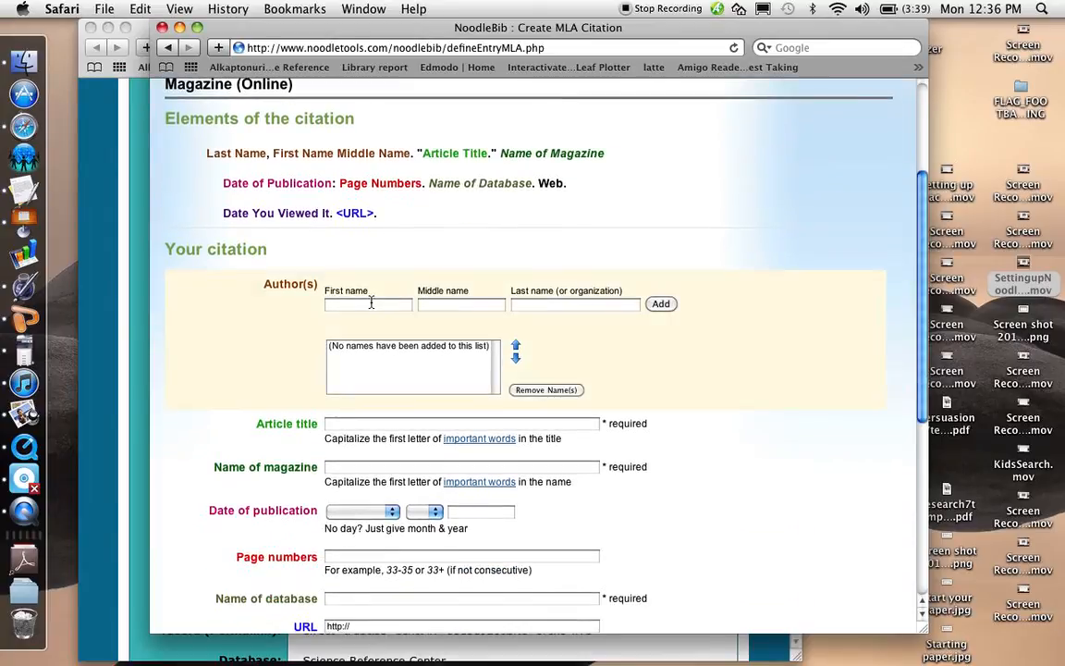
pyautogui.write('Tim')
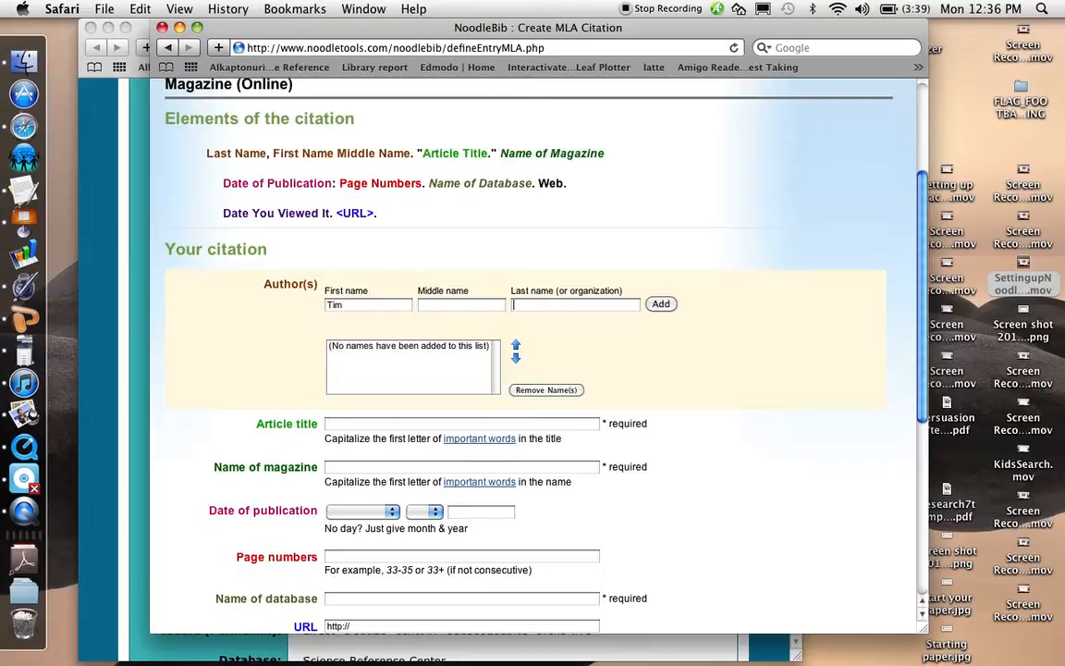
pyautogui.write('Lee-Berners')
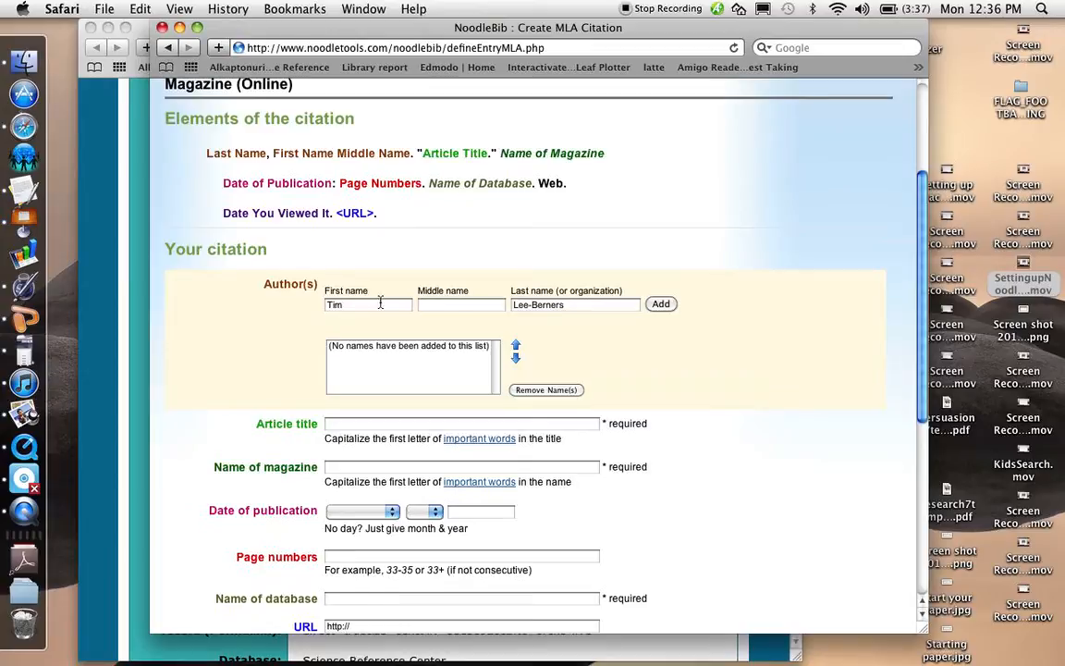
pyautogui.click(661, 304)
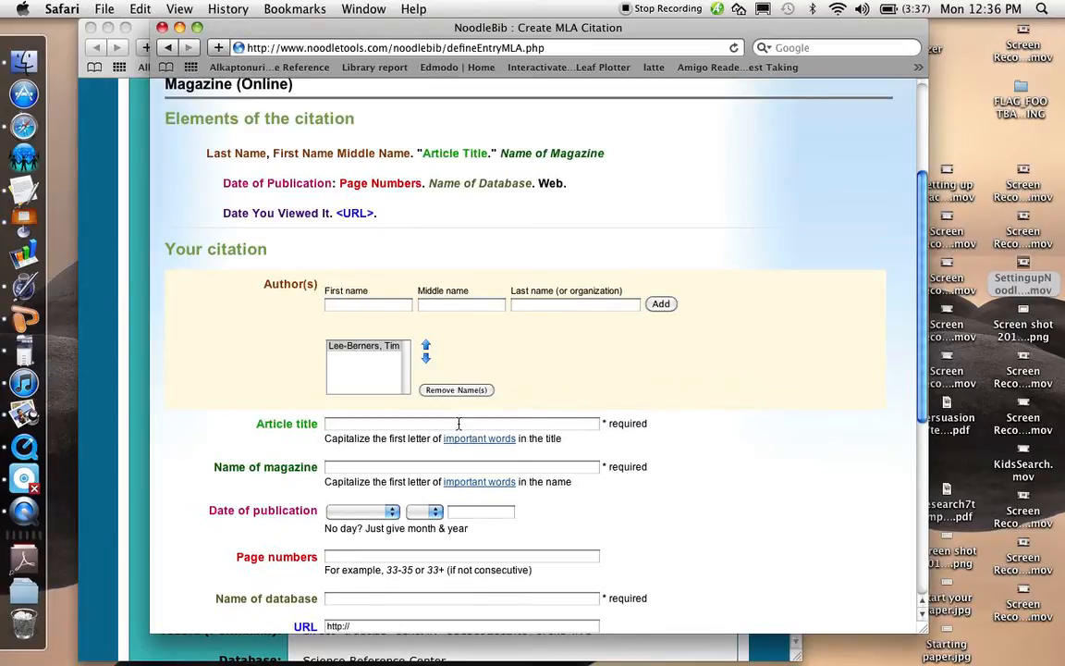
# - Enter 'Long Live the Web' as the article title
pyautogui.click(462, 424)
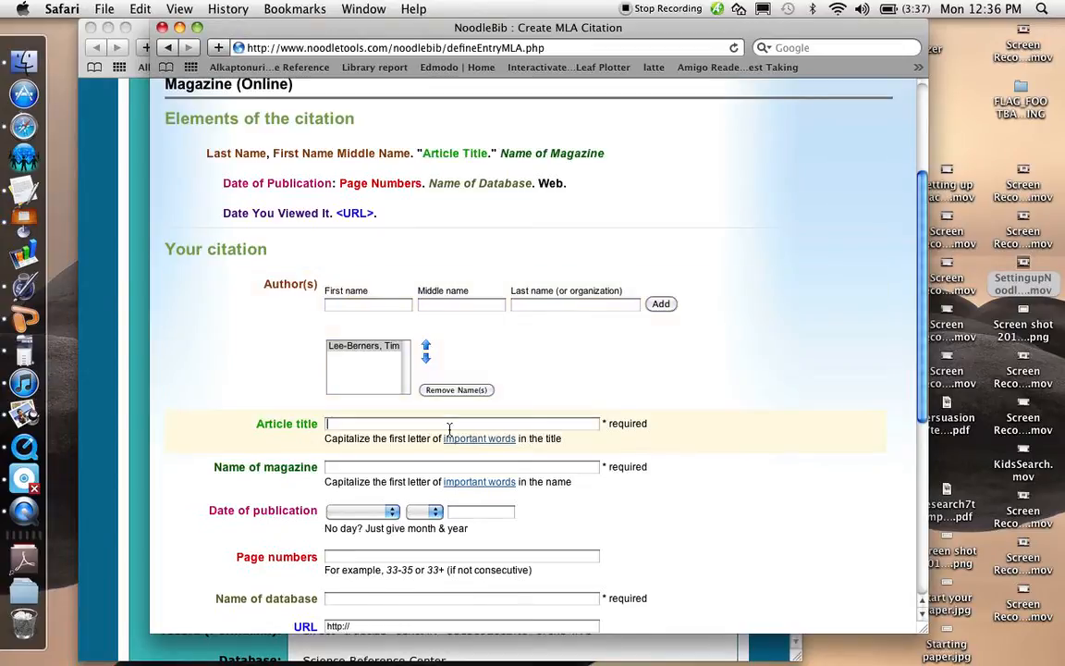
pyautogui.write('Long Live the')
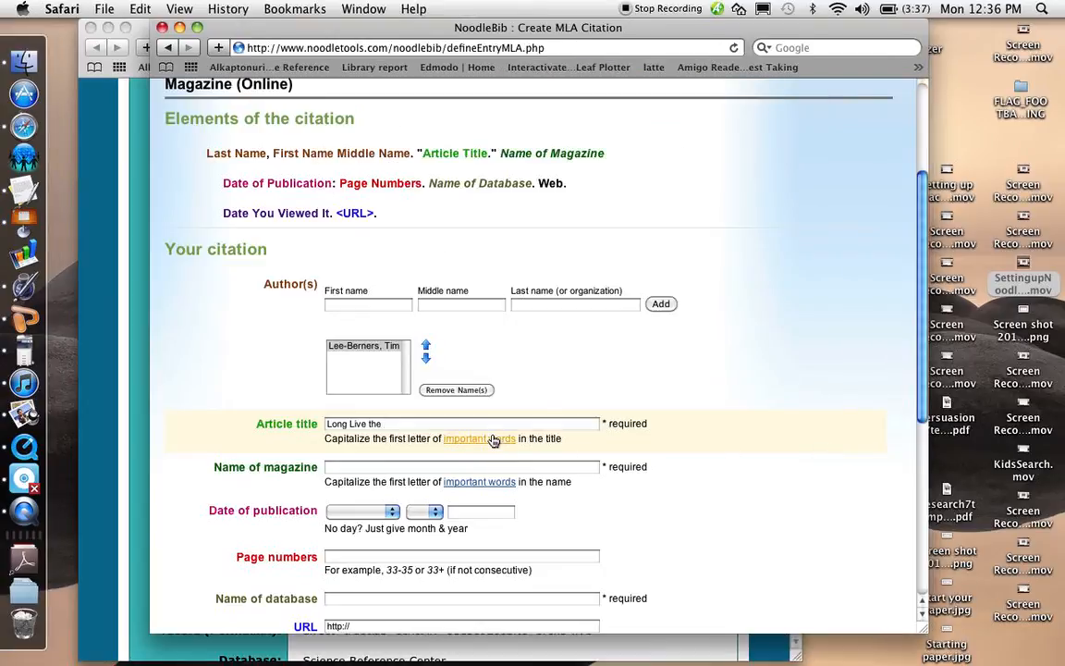
pyautogui.write('Web')
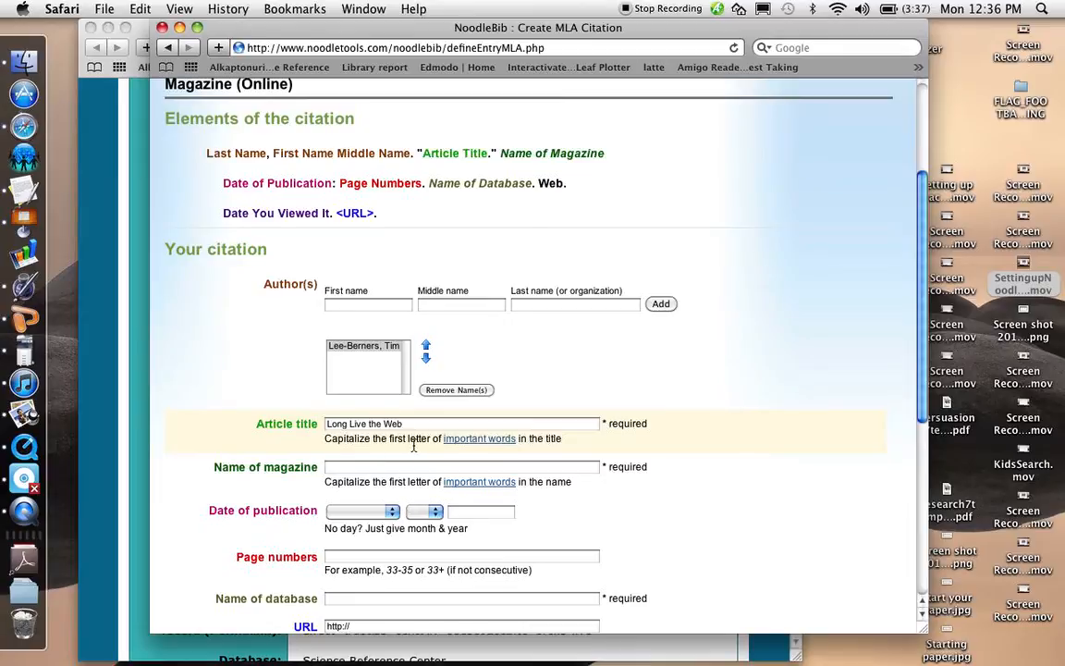
pyautogui.moveTo(479, 438)
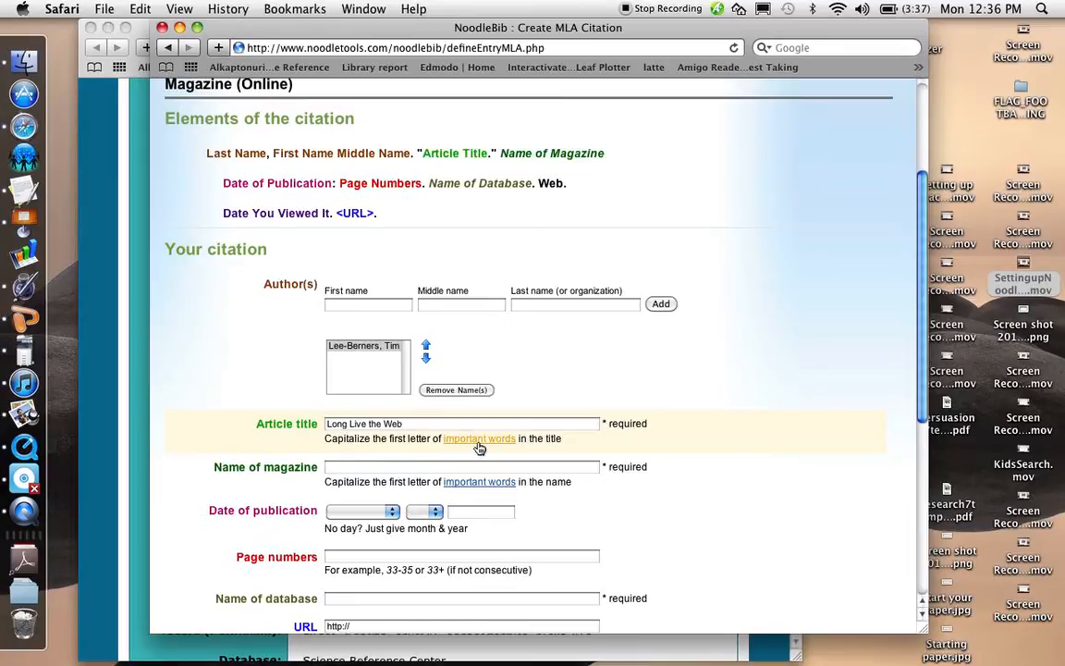
# - Enter Scientific American as the magazine name
pyautogui.click(462, 466)
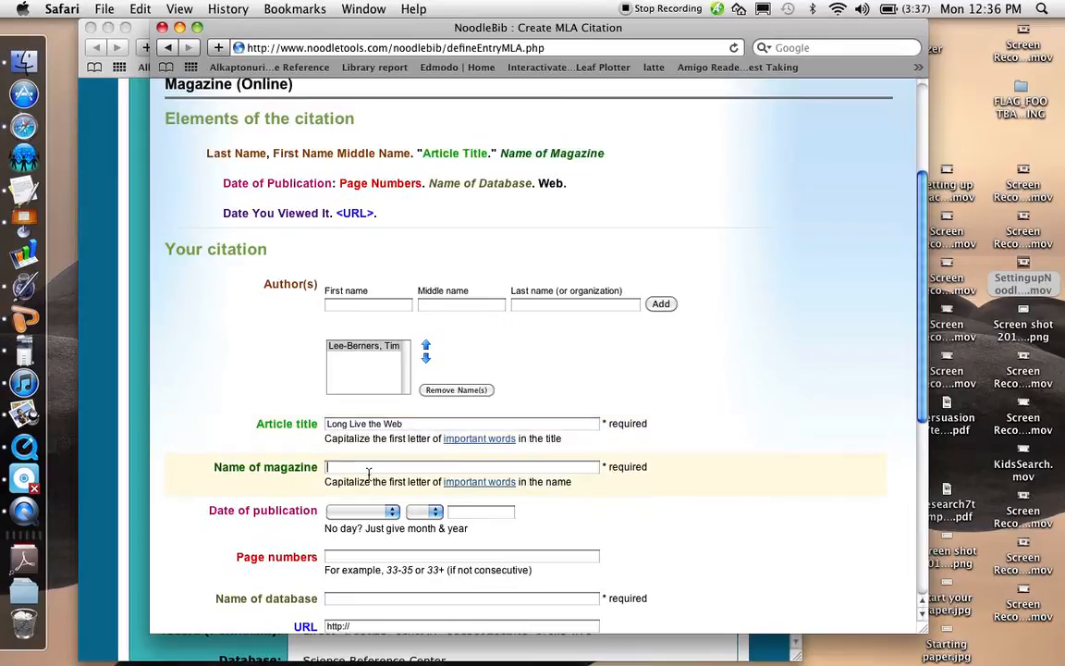
pyautogui.write('Scientific')
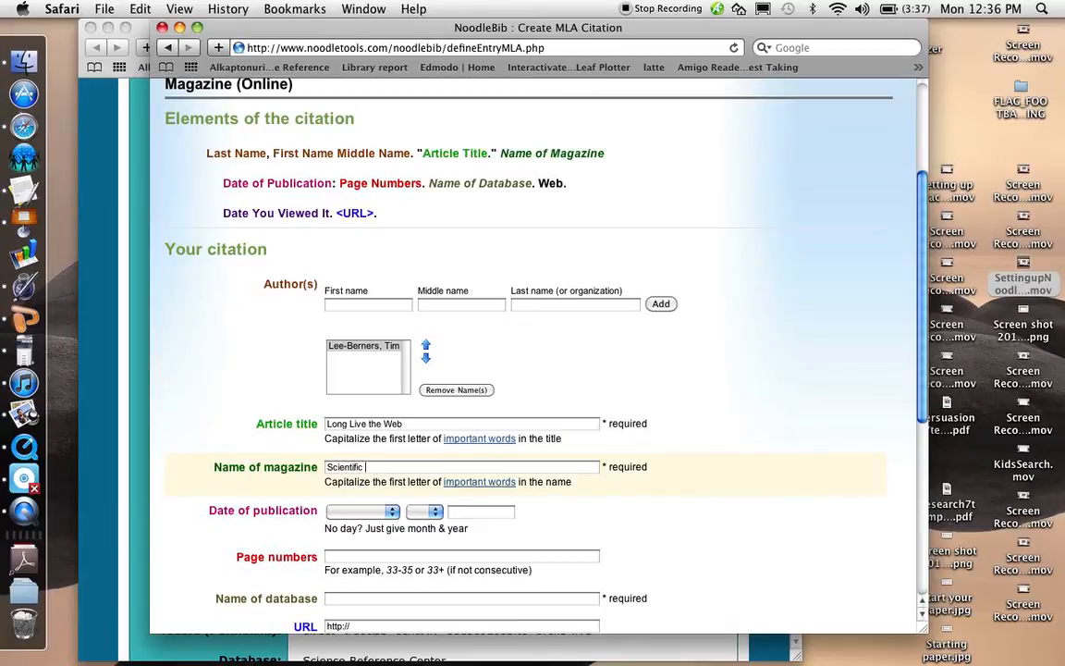
pyautogui.write('American')
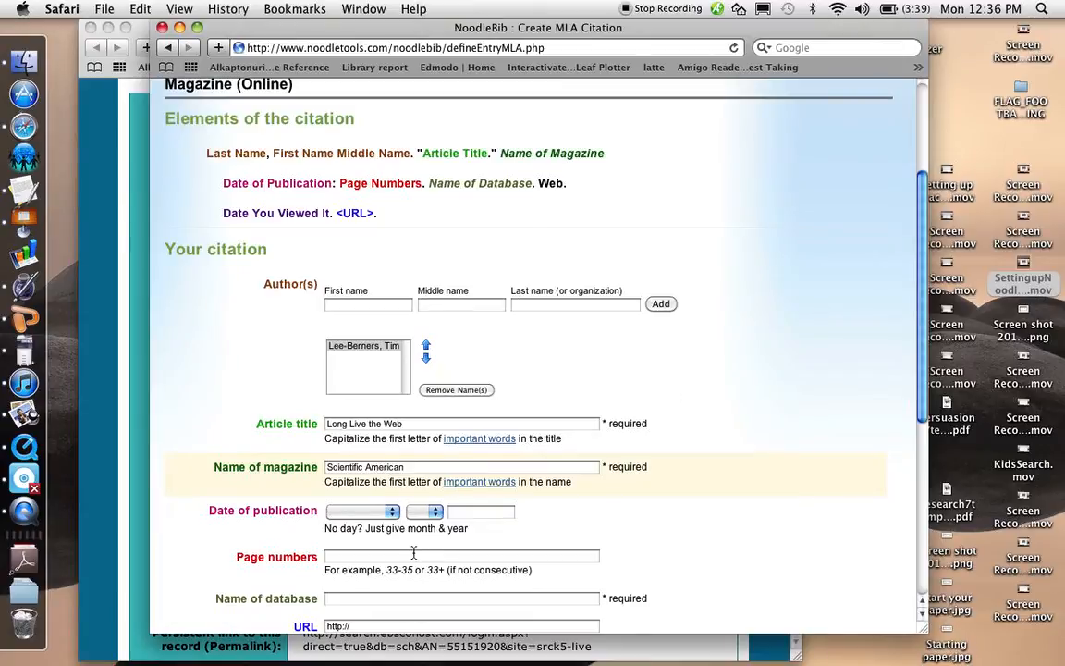
# - Set the publication date to December 2010 and pages to 80-85
pyautogui.click(363, 510)
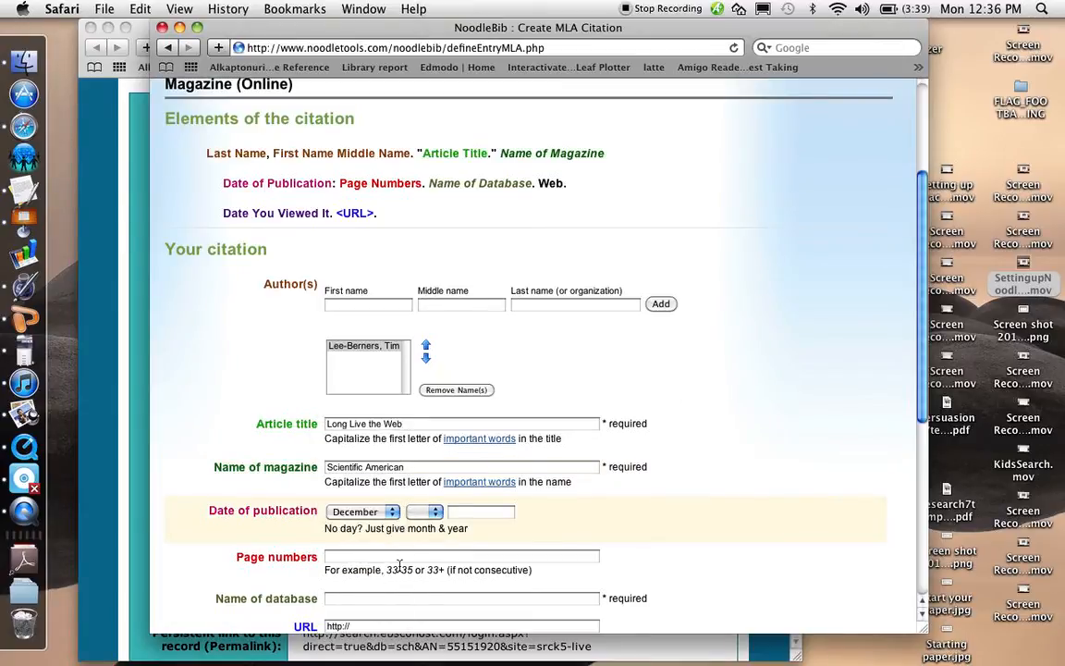
pyautogui.write('2')
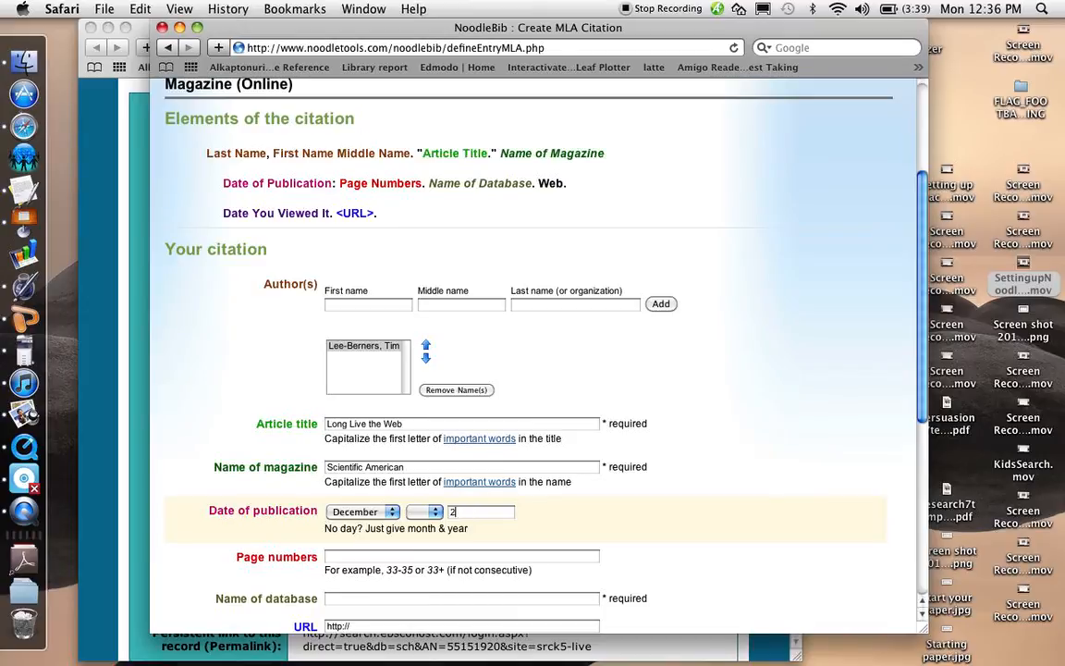
pyautogui.write('010')
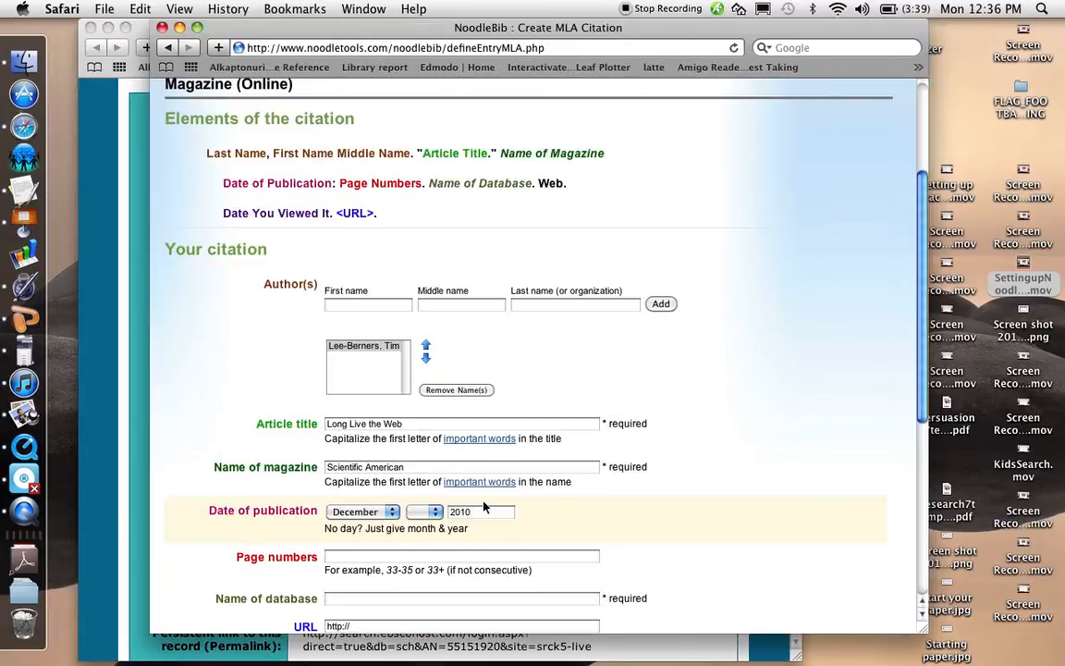
pyautogui.write('8')
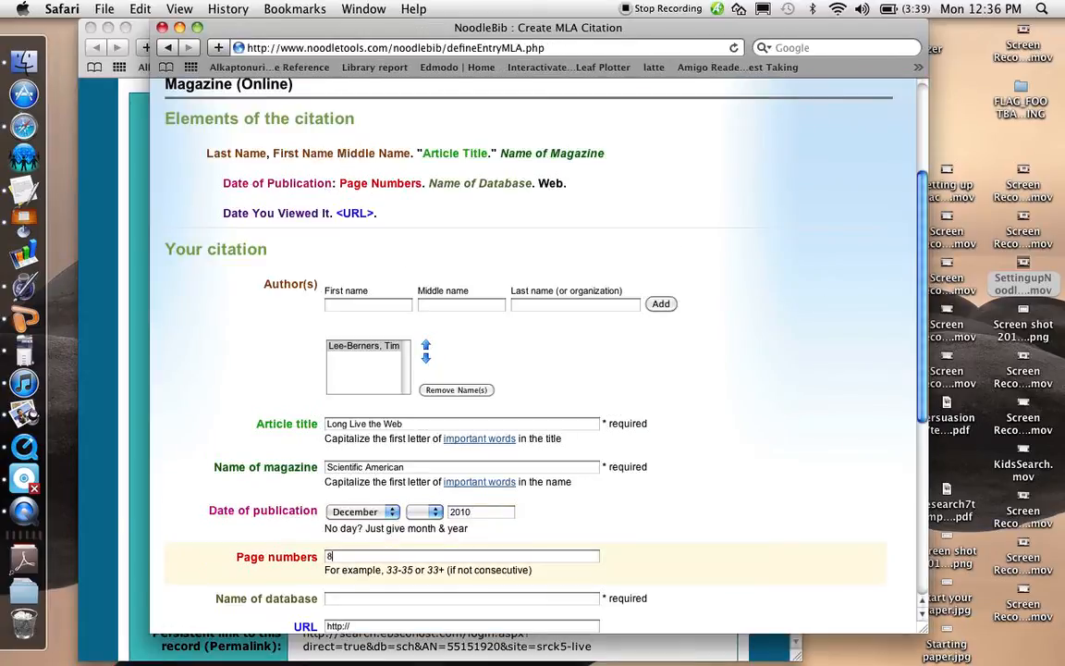
pyautogui.write('80-85')
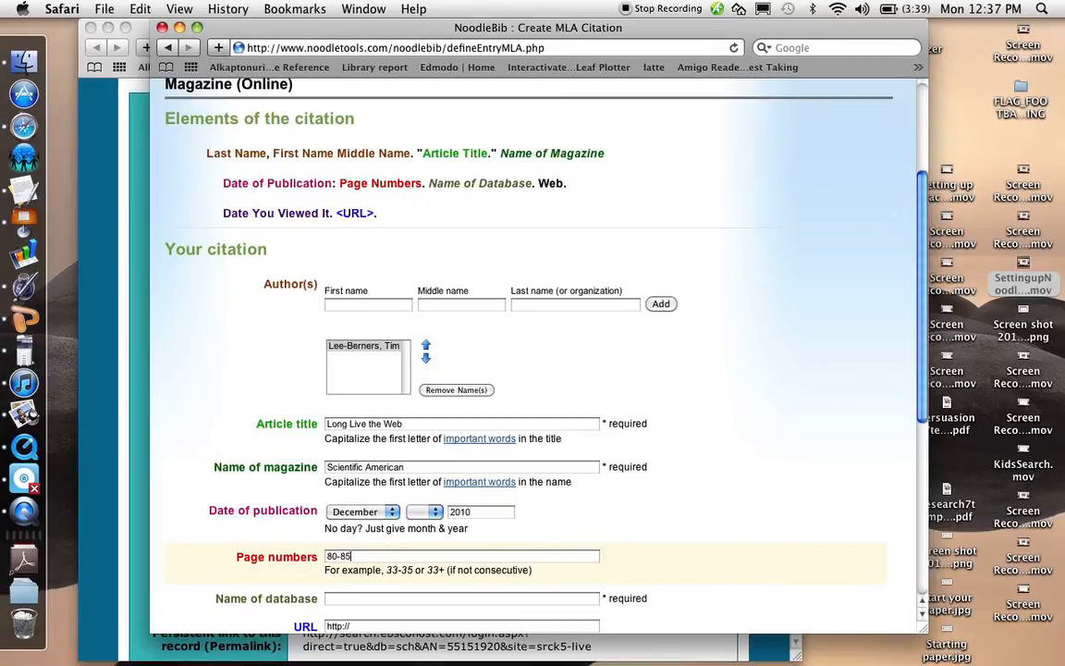
pyautogui.rightClick(370, 556)
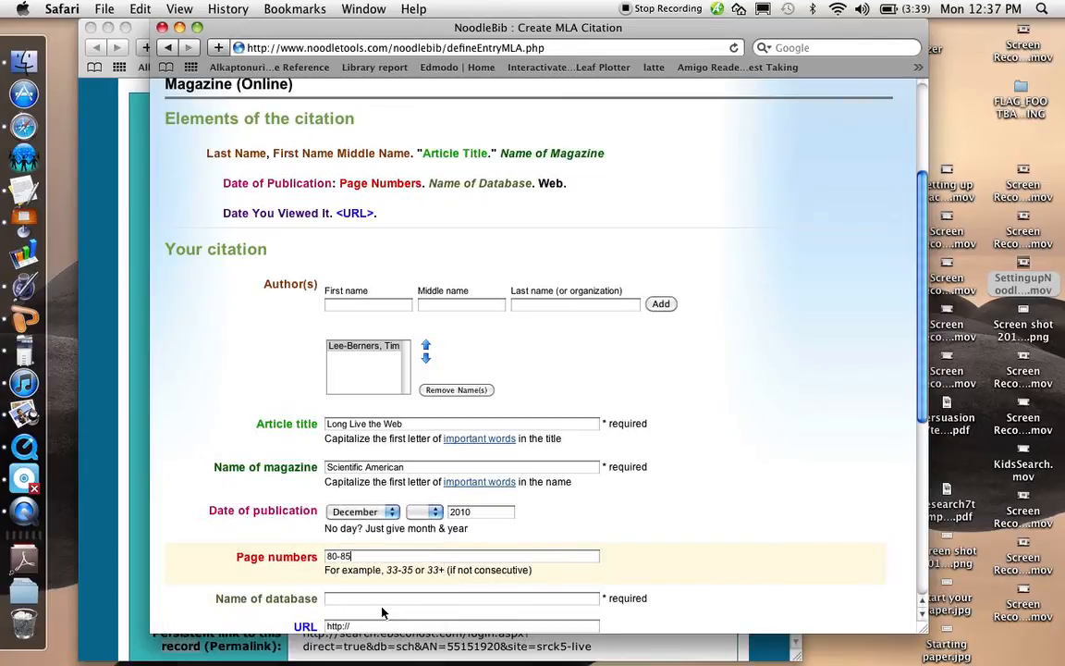
# - Enter Science Reference Center as the database and paste the EBSCOhost article URL
pyautogui.write('Sc')
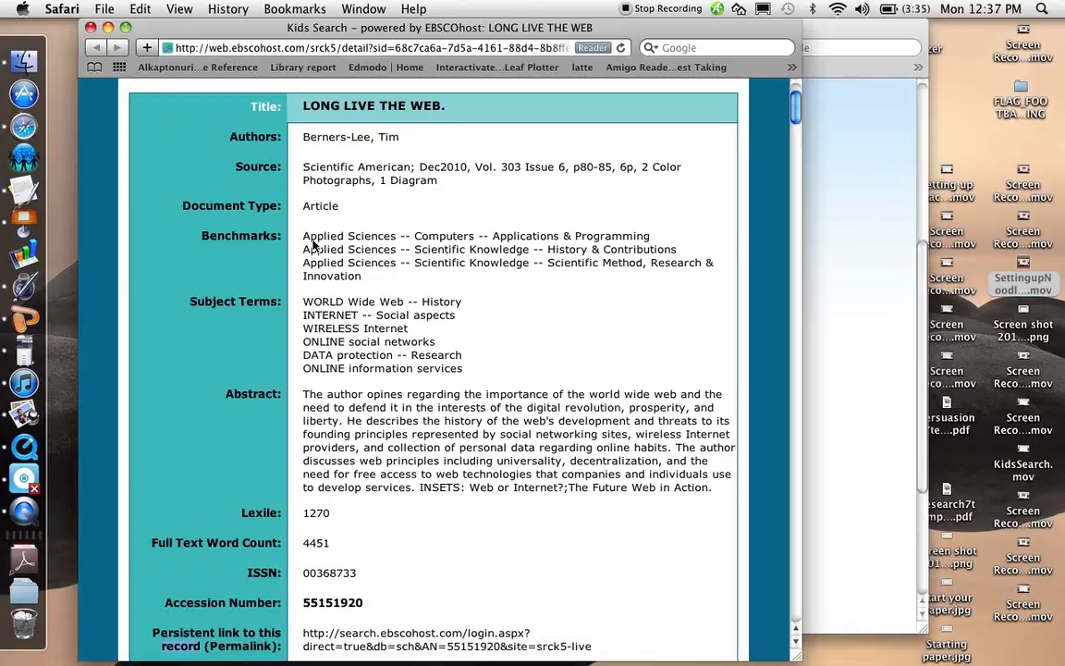
pyautogui.click(379, 47)
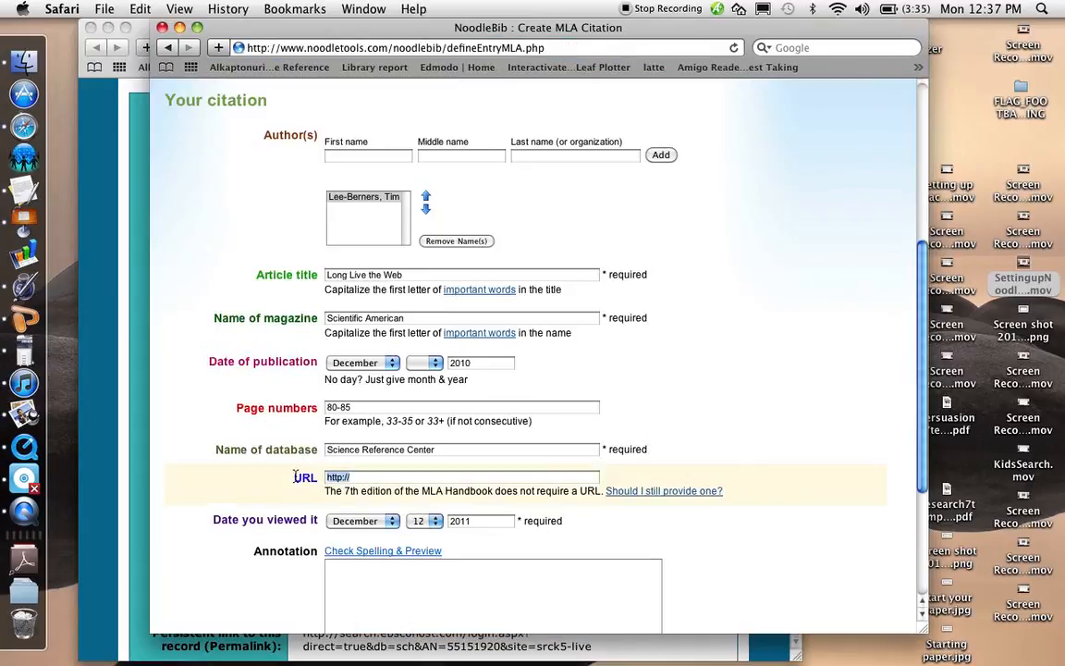
pyautogui.write('data=JnNpdGU9c3JjazUtbGl2ZQ%3d%3d#db=sch&AN=55151920')
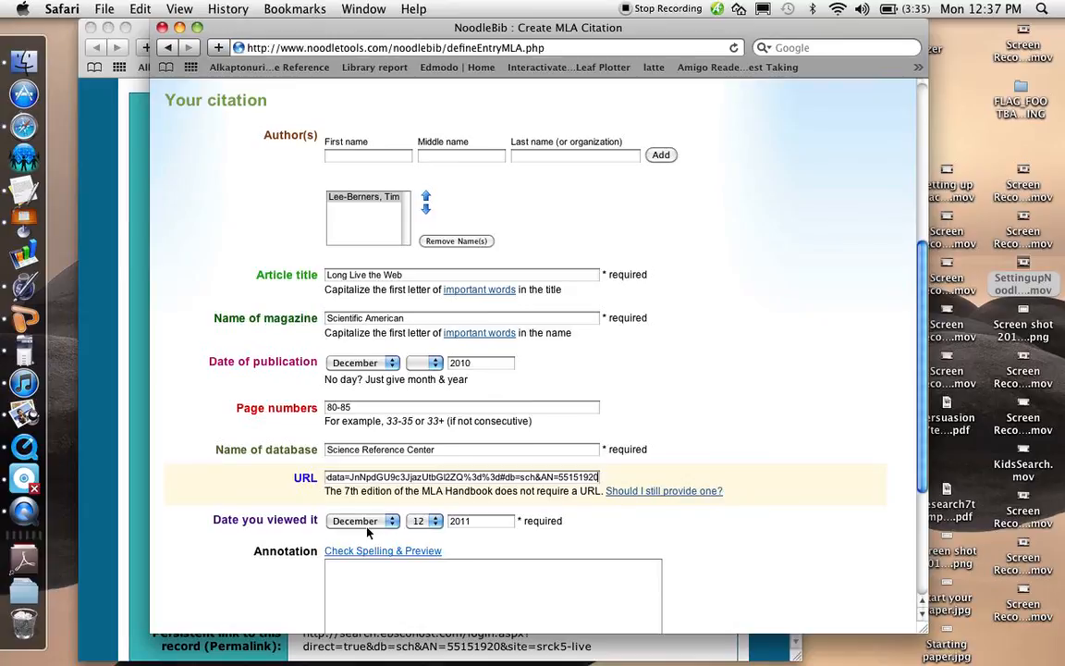
pyautogui.scroll(-3)
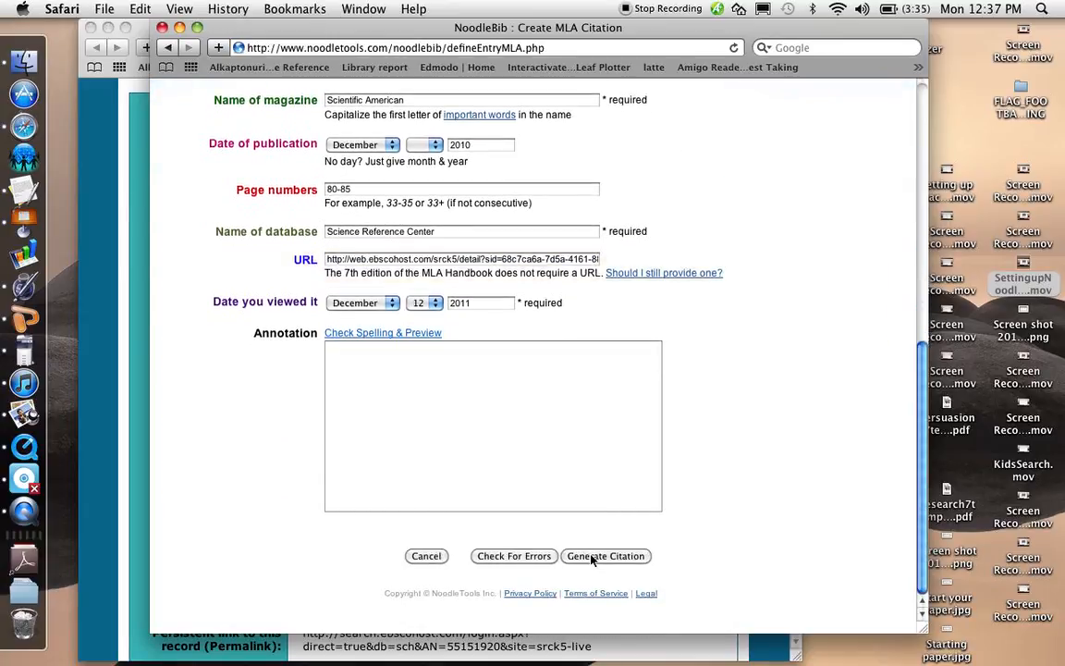
# - Generate the 'Long Live the Web' citation into the Works Cited list
pyautogui.click(606, 555)
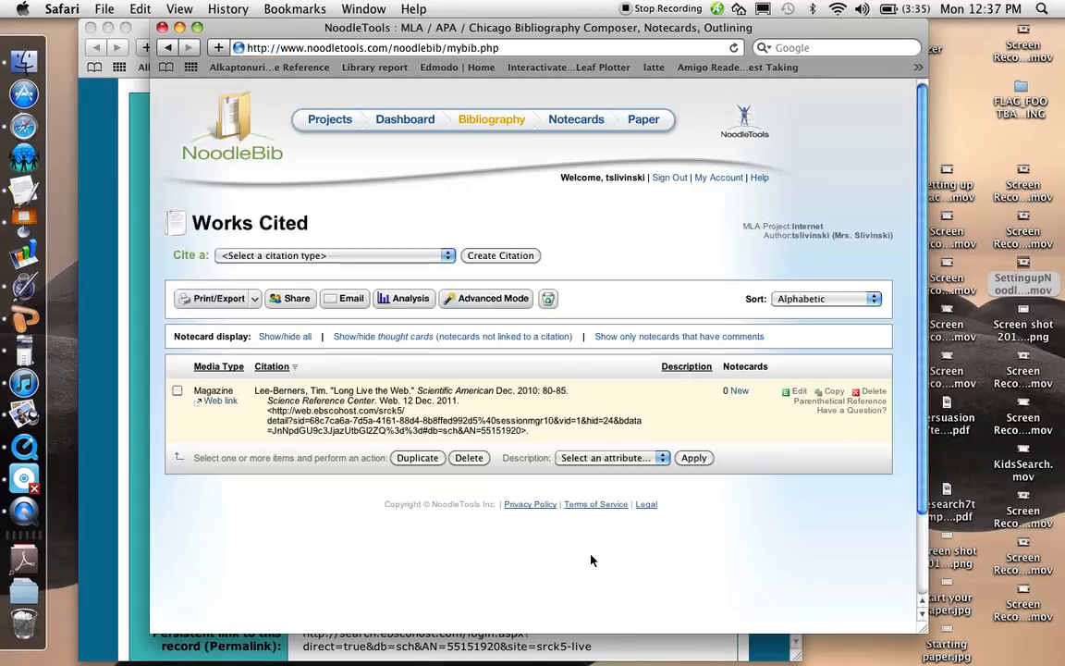
pyautogui.moveTo(456, 355)
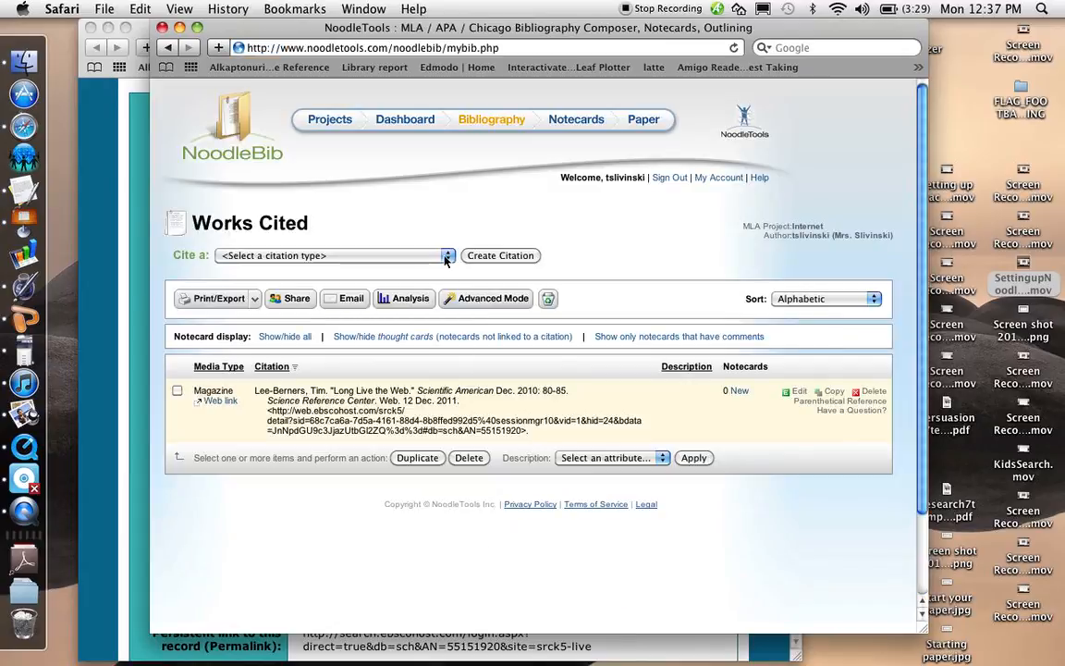
pyautogui.click(448, 255)
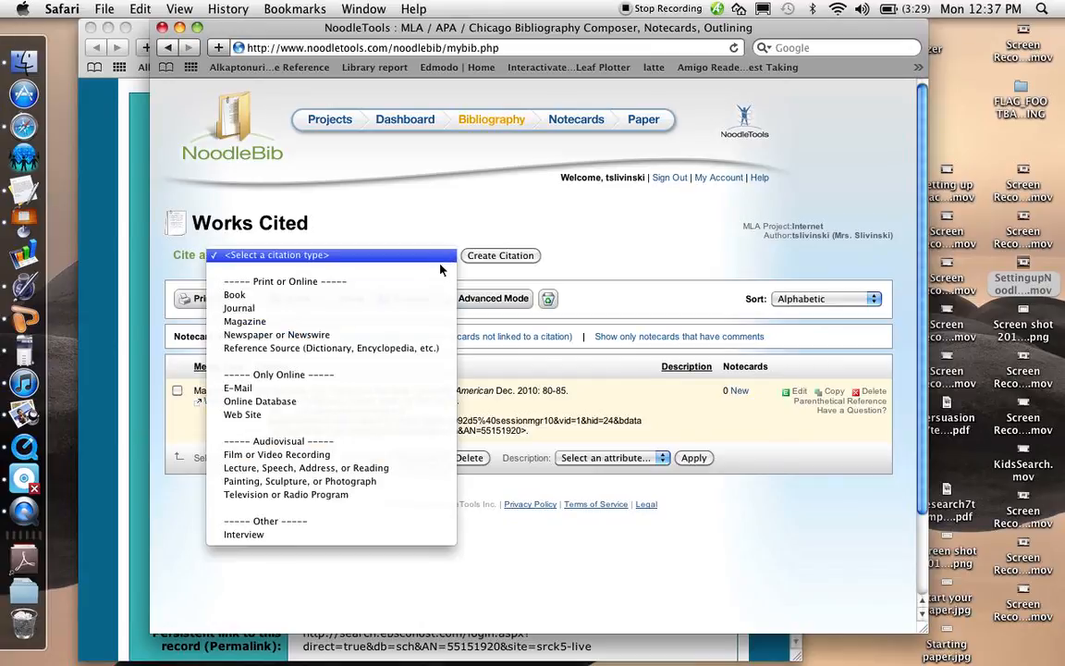